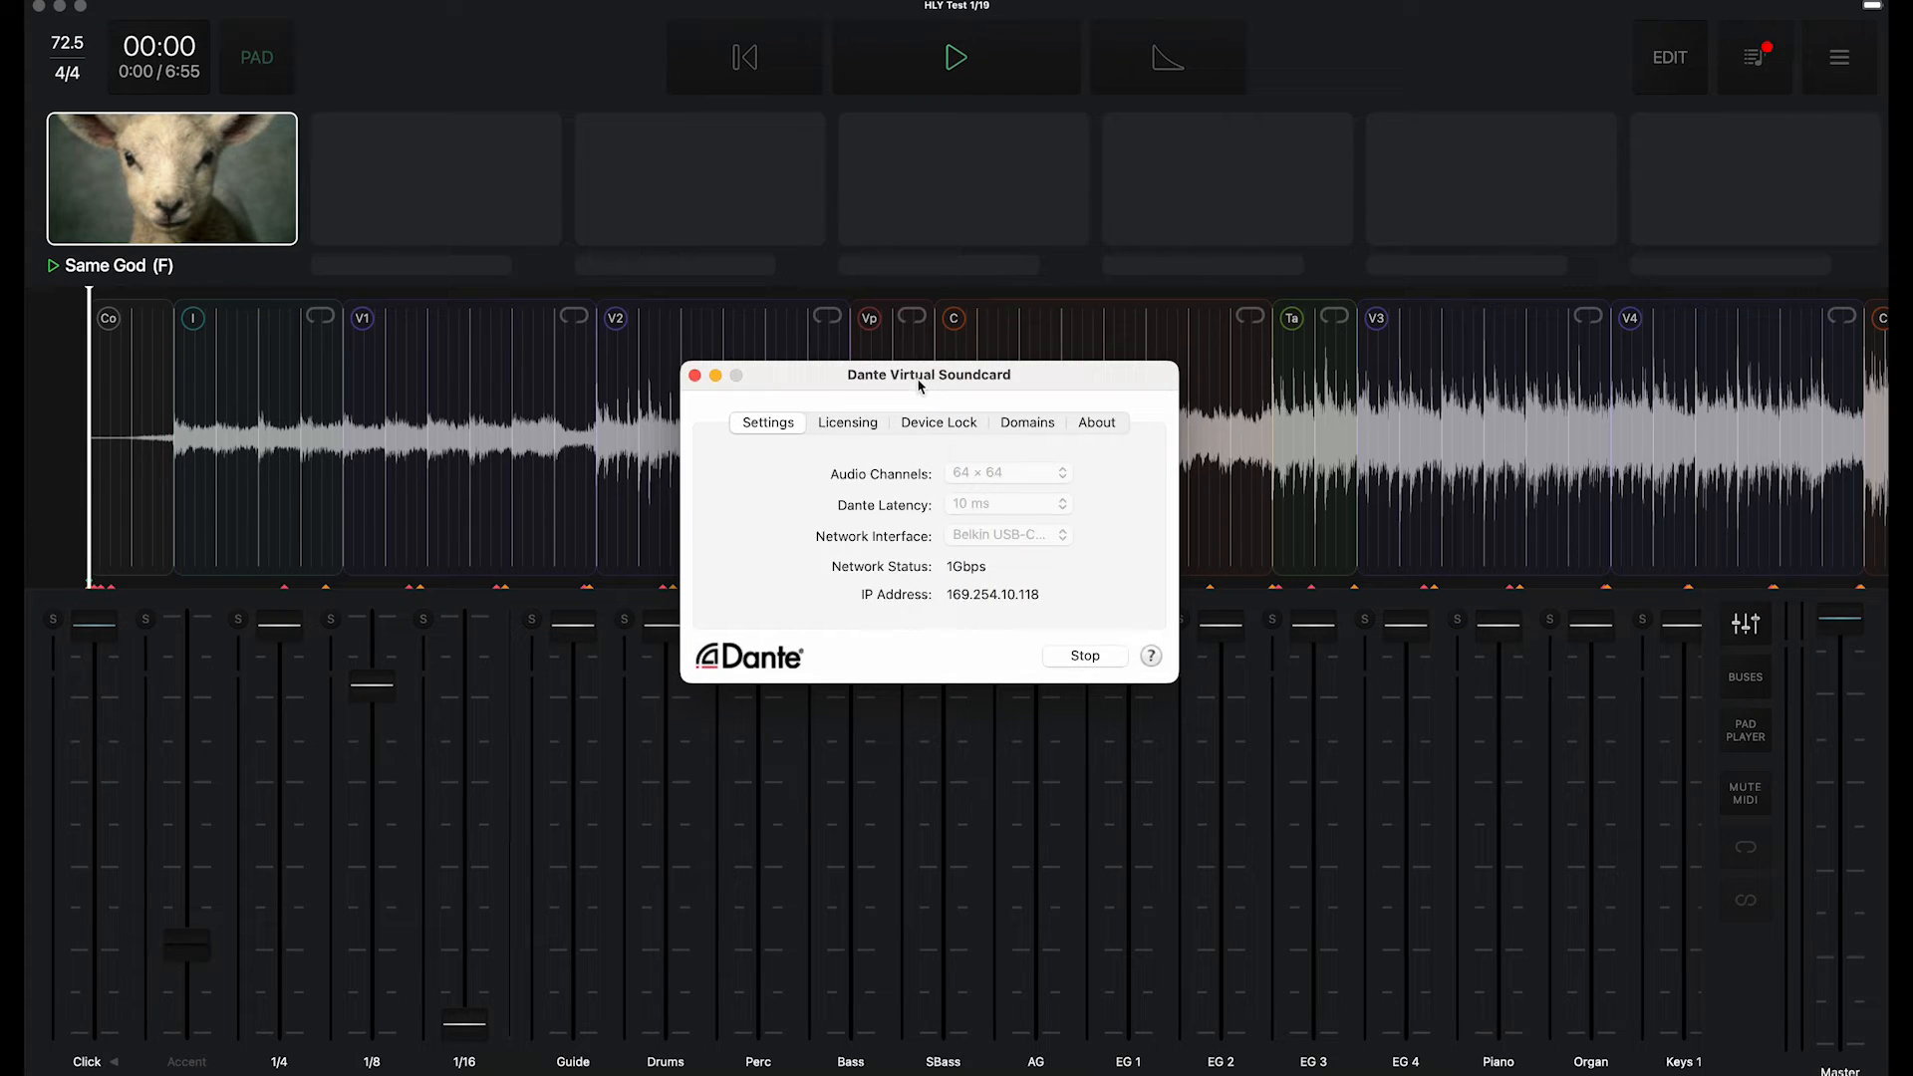
pyautogui.moveTo(752, 636)
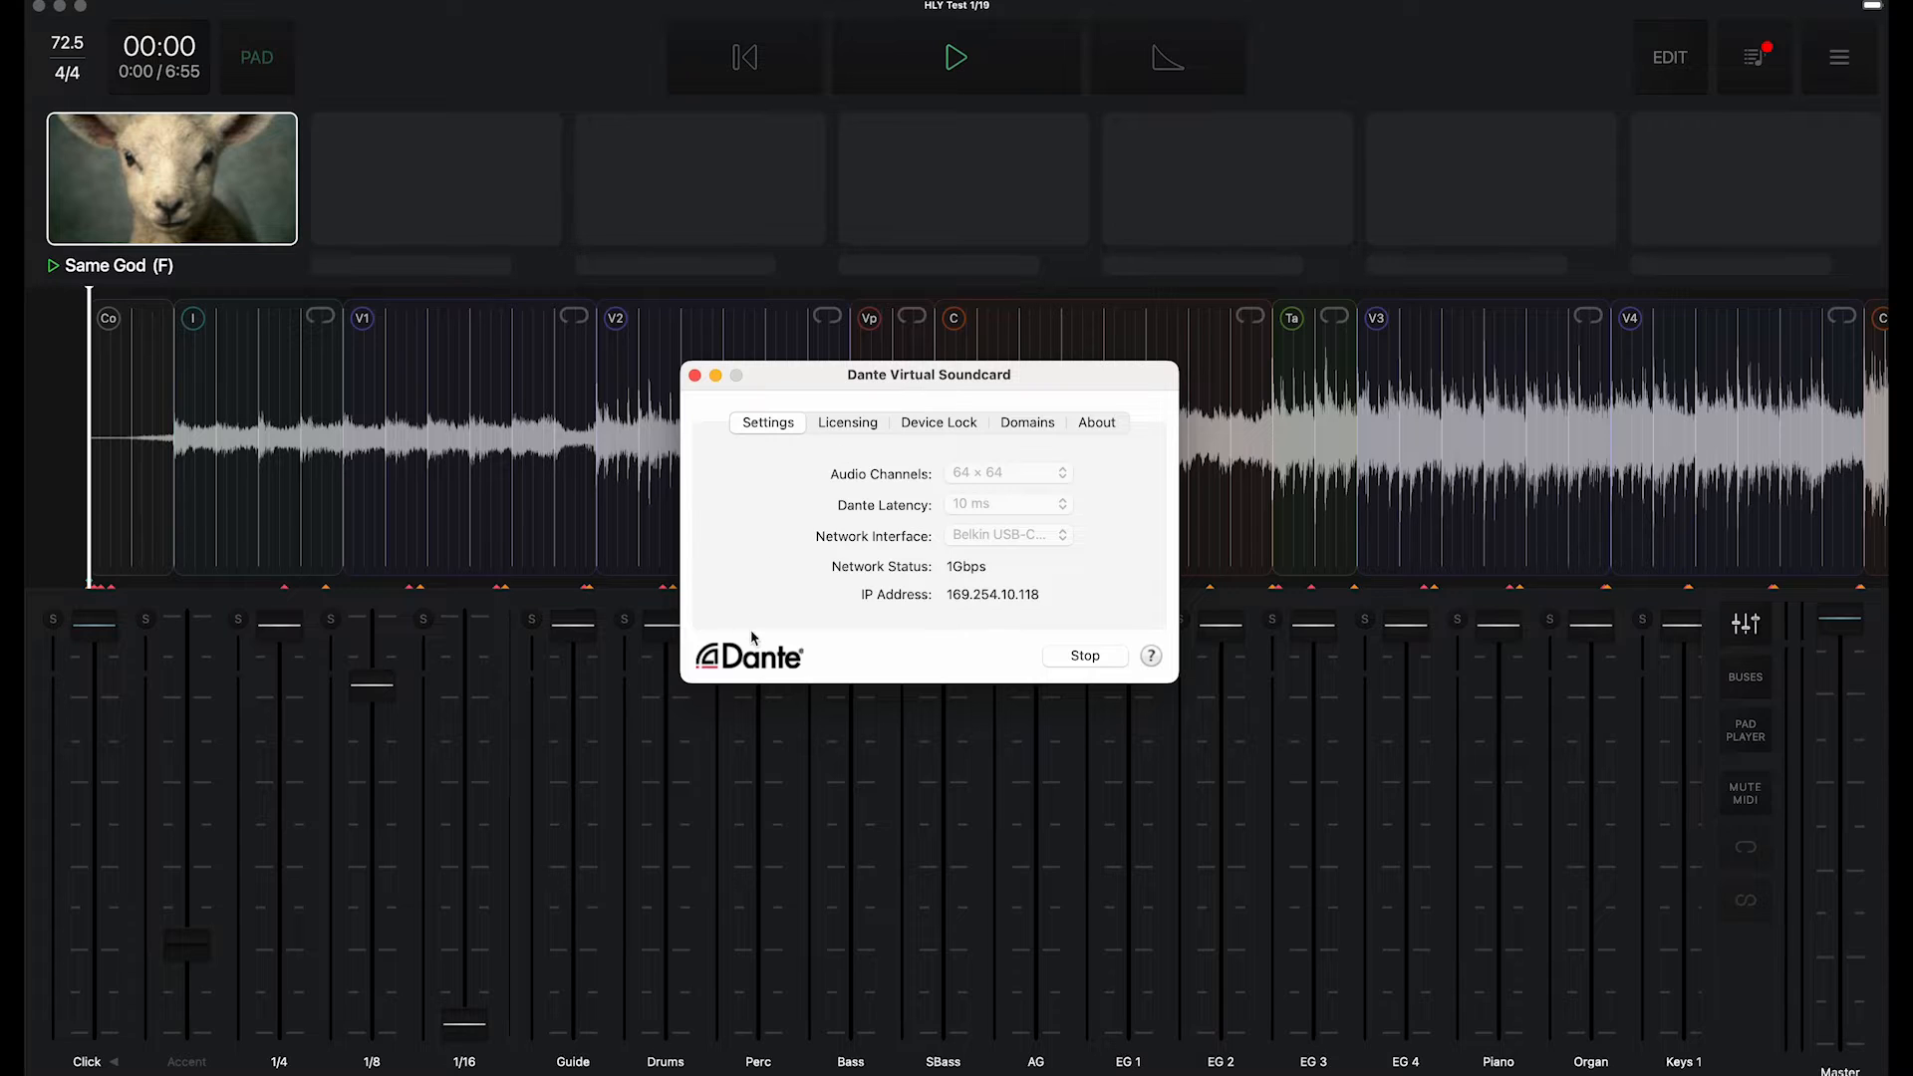
pyautogui.moveTo(819, 622)
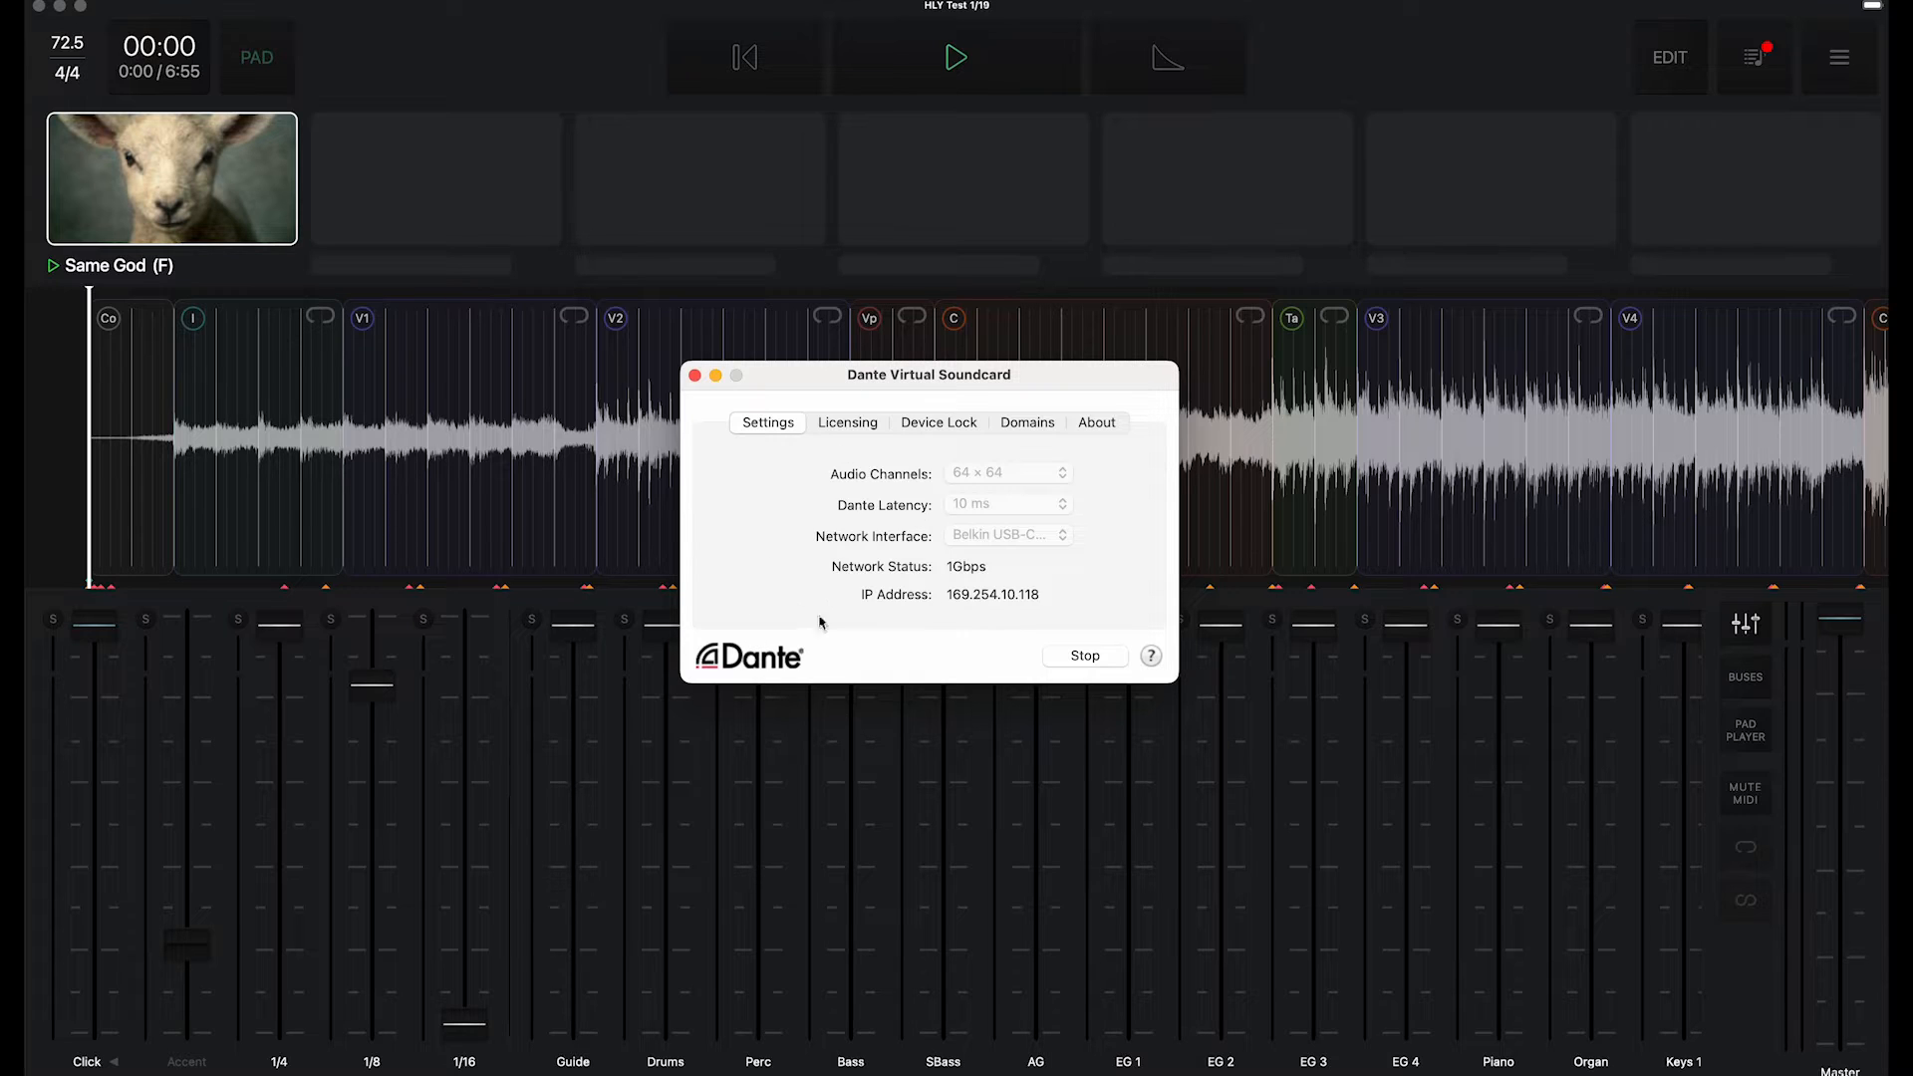
pyautogui.moveTo(1025, 666)
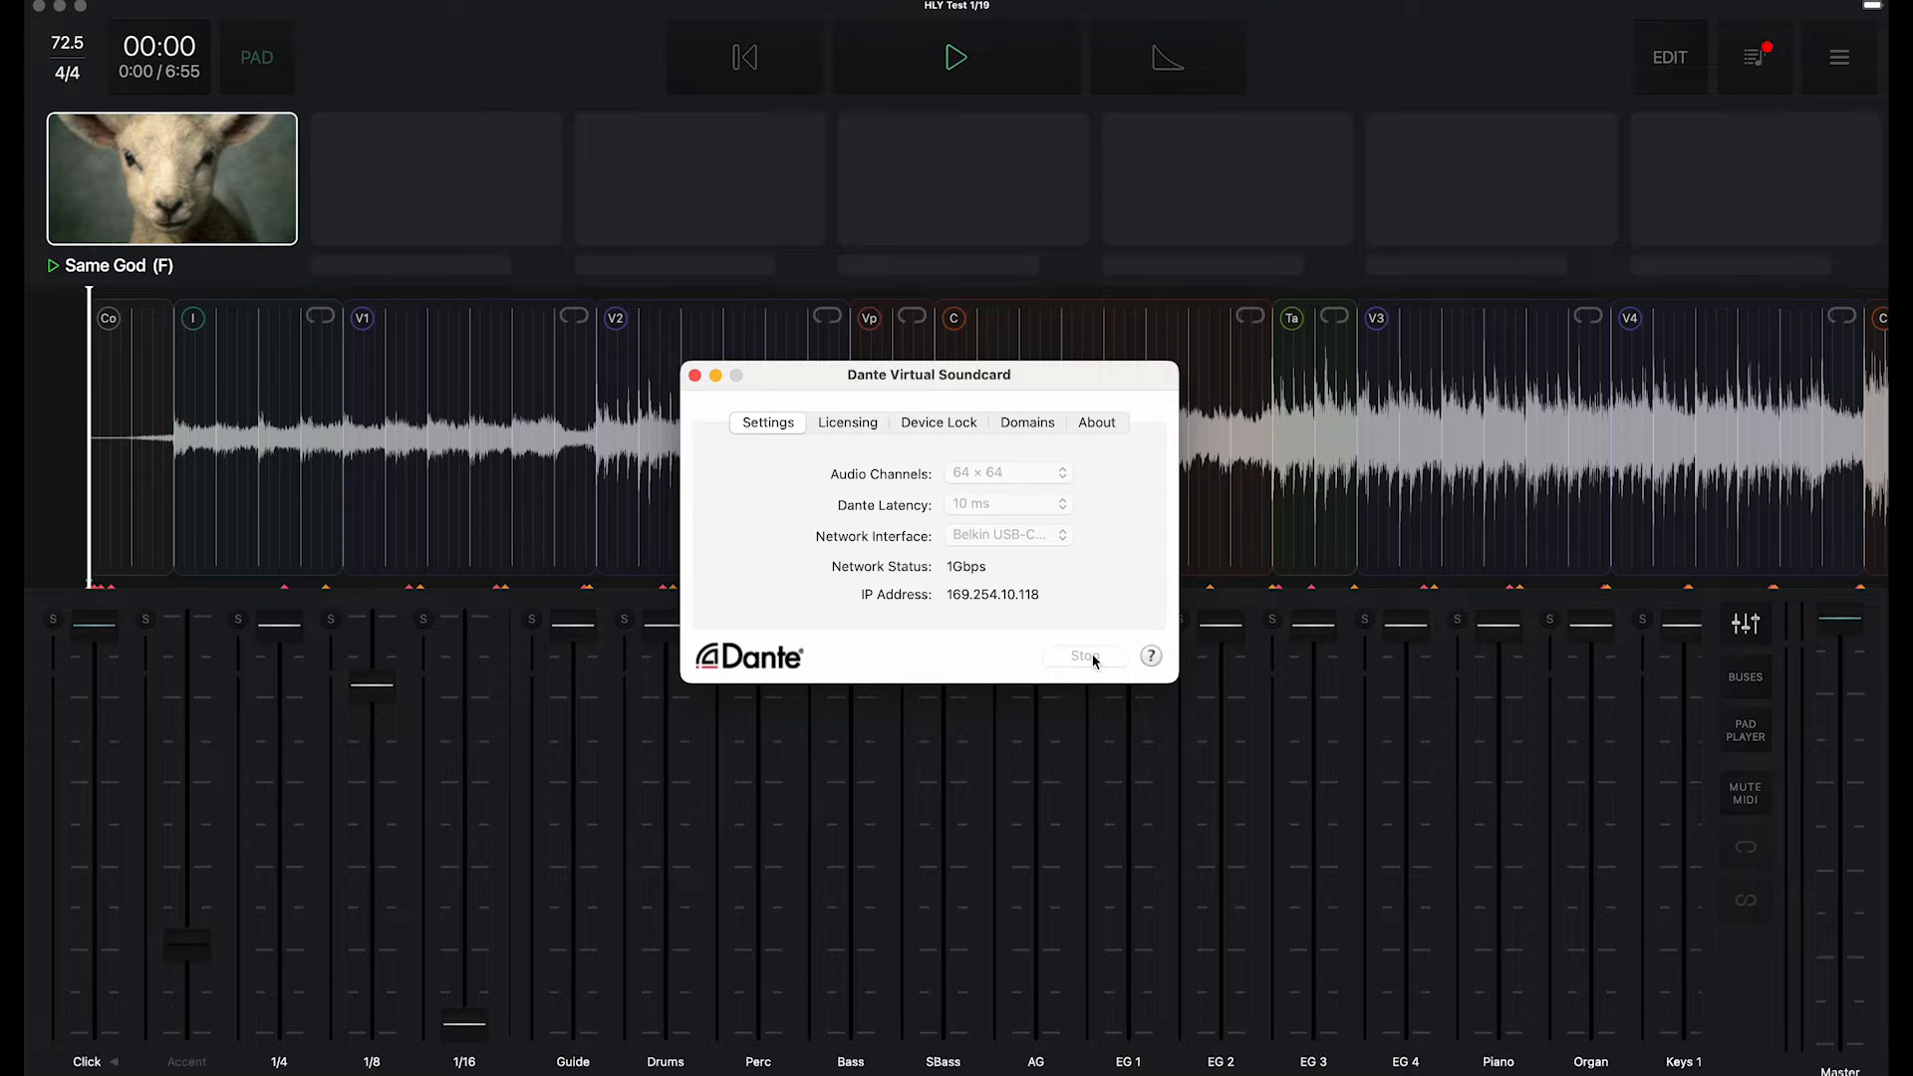
# Step: Stop Dante Virtual Soundcard from the Settings tab
pyautogui.click(1083, 655)
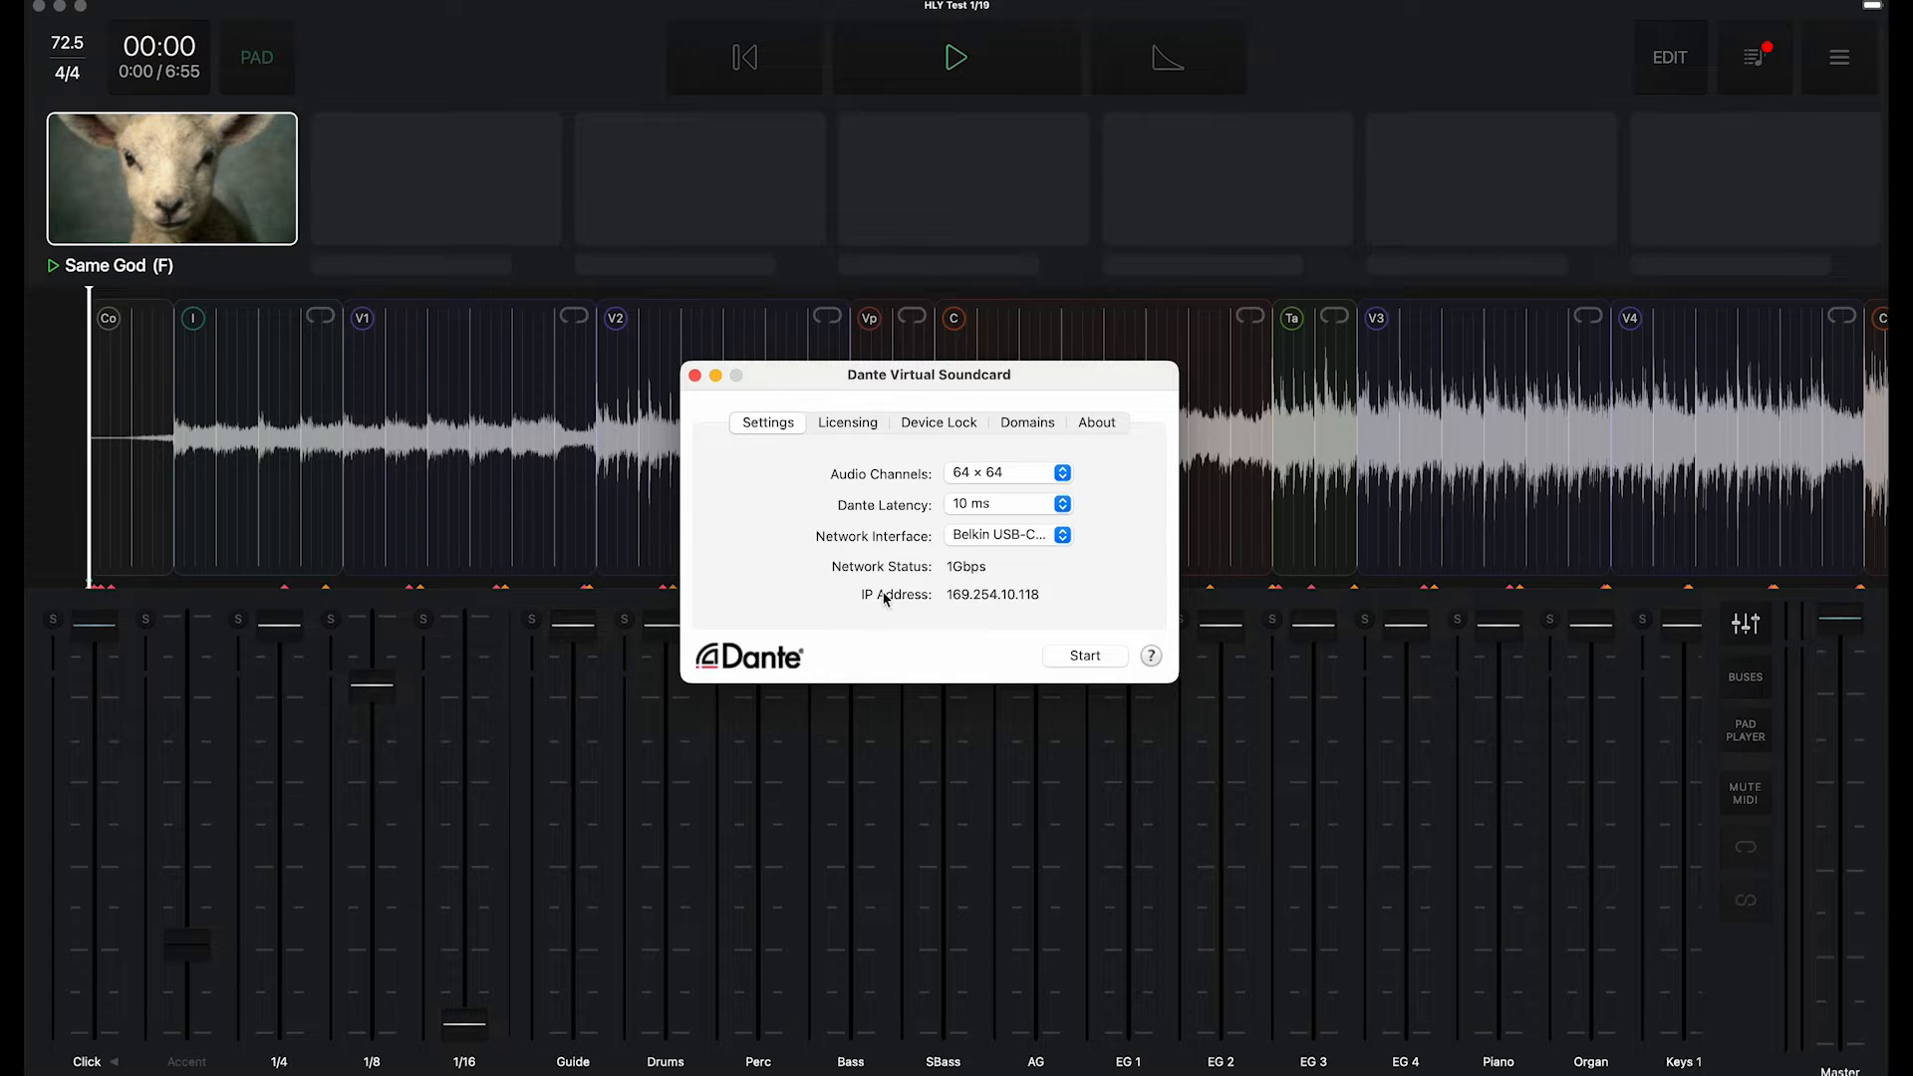
# Step: Choose the Belkin USB-C LAN (en10) interface and 64 × 64 audio channels
pyautogui.click(1006, 534)
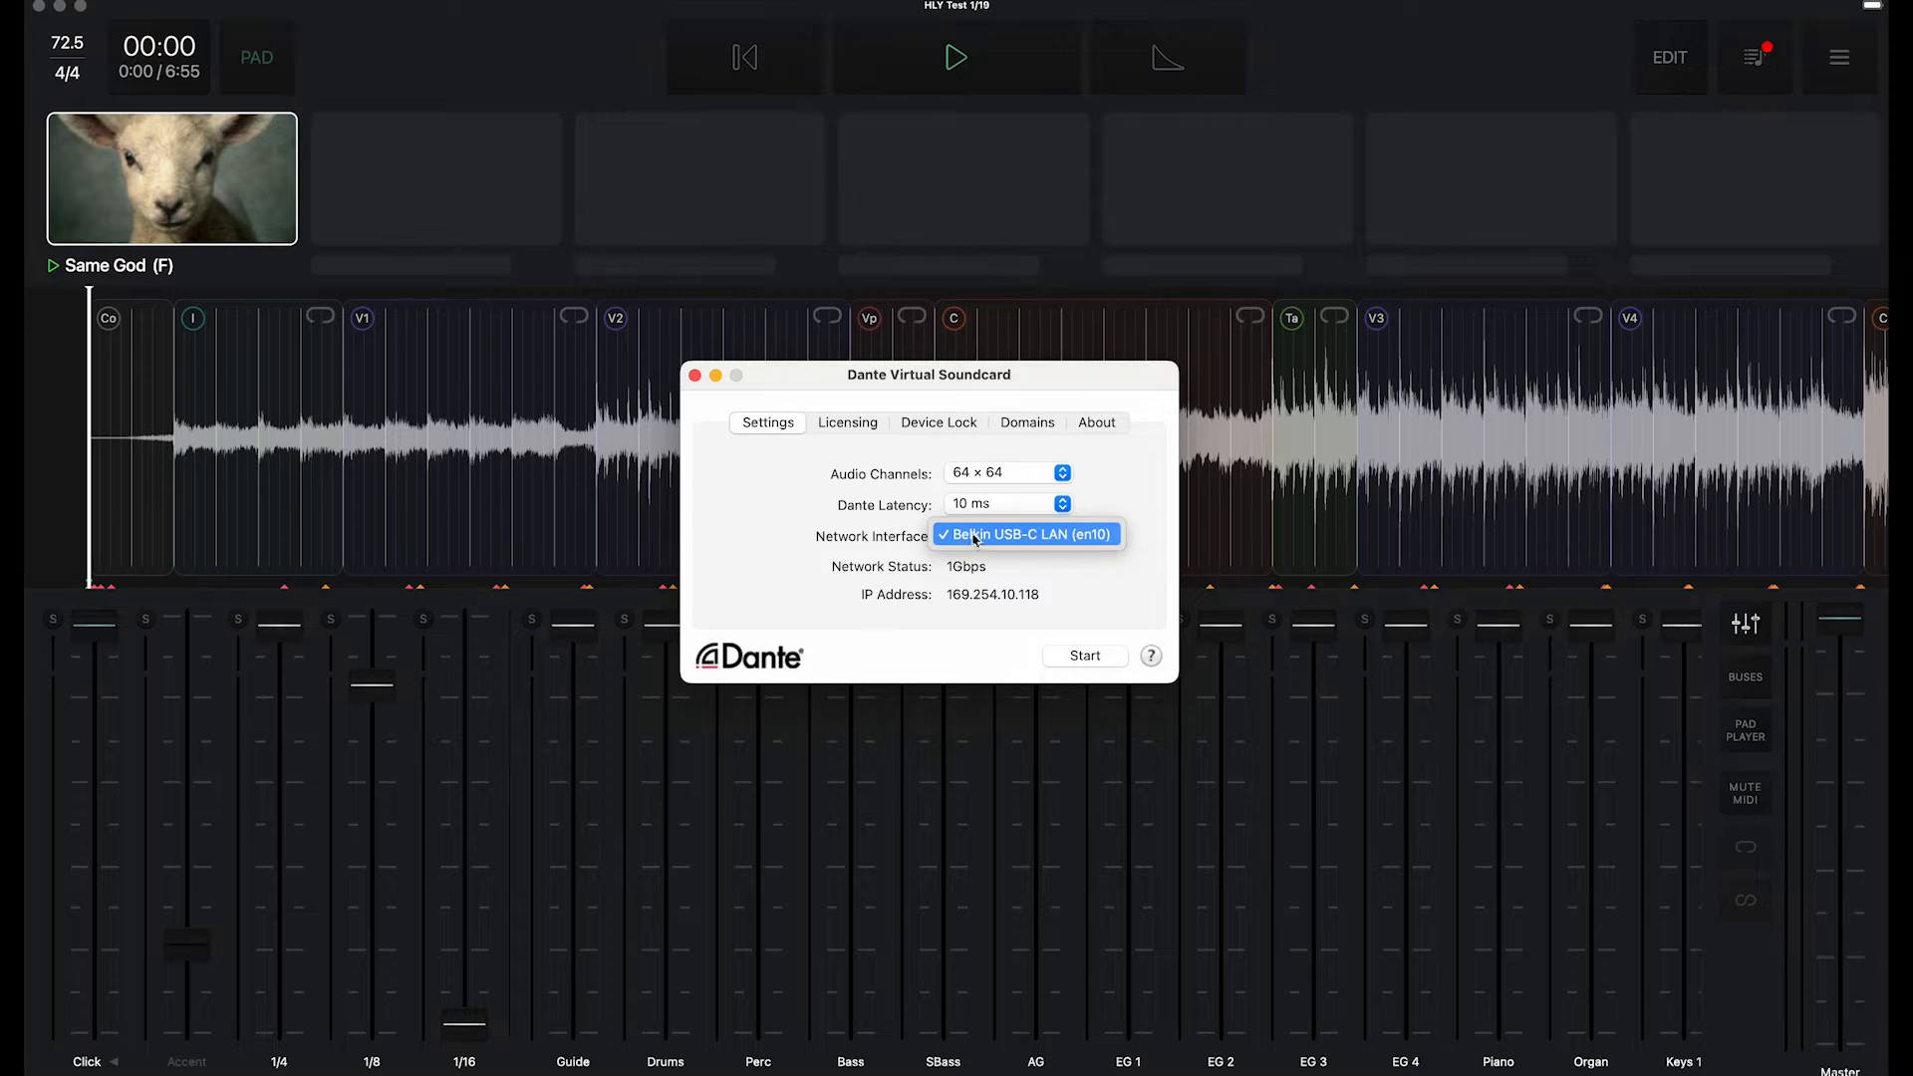
pyautogui.click(1025, 534)
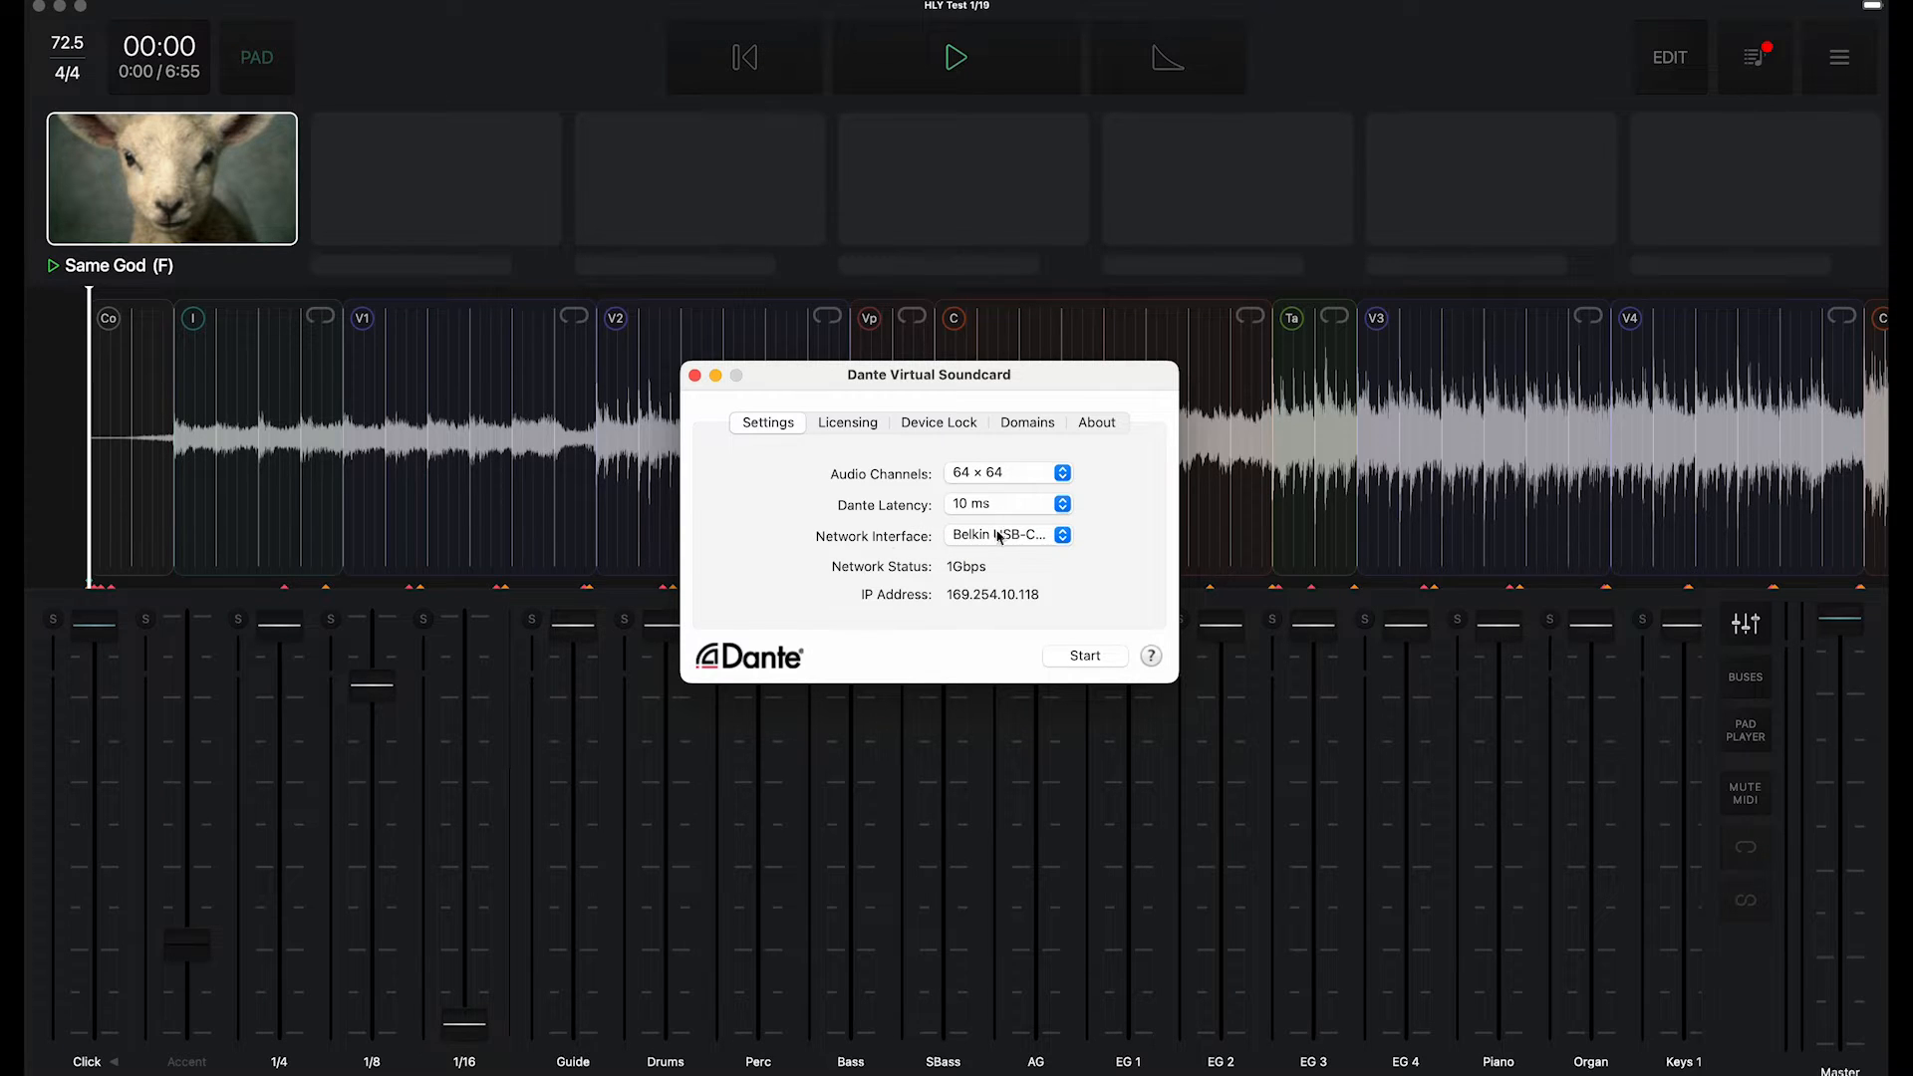
pyautogui.click(1007, 503)
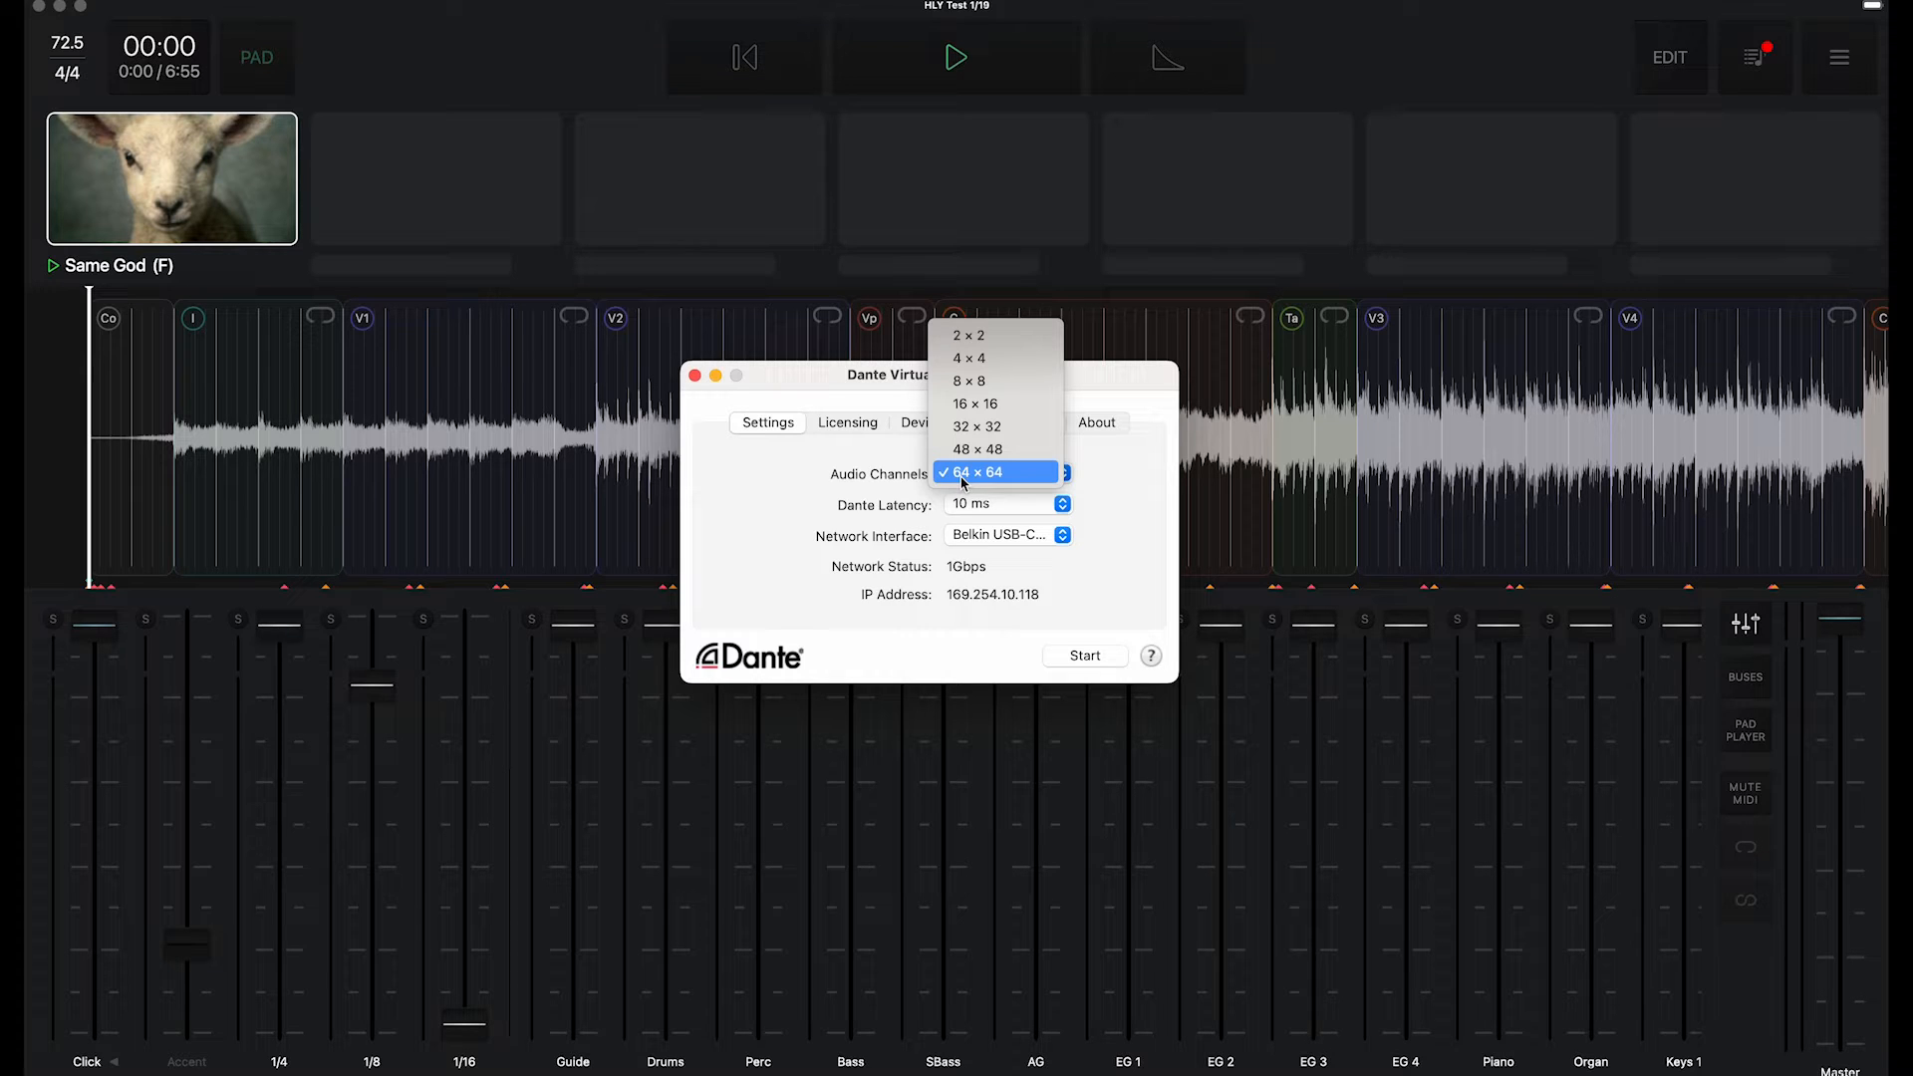
pyautogui.moveTo(992, 478)
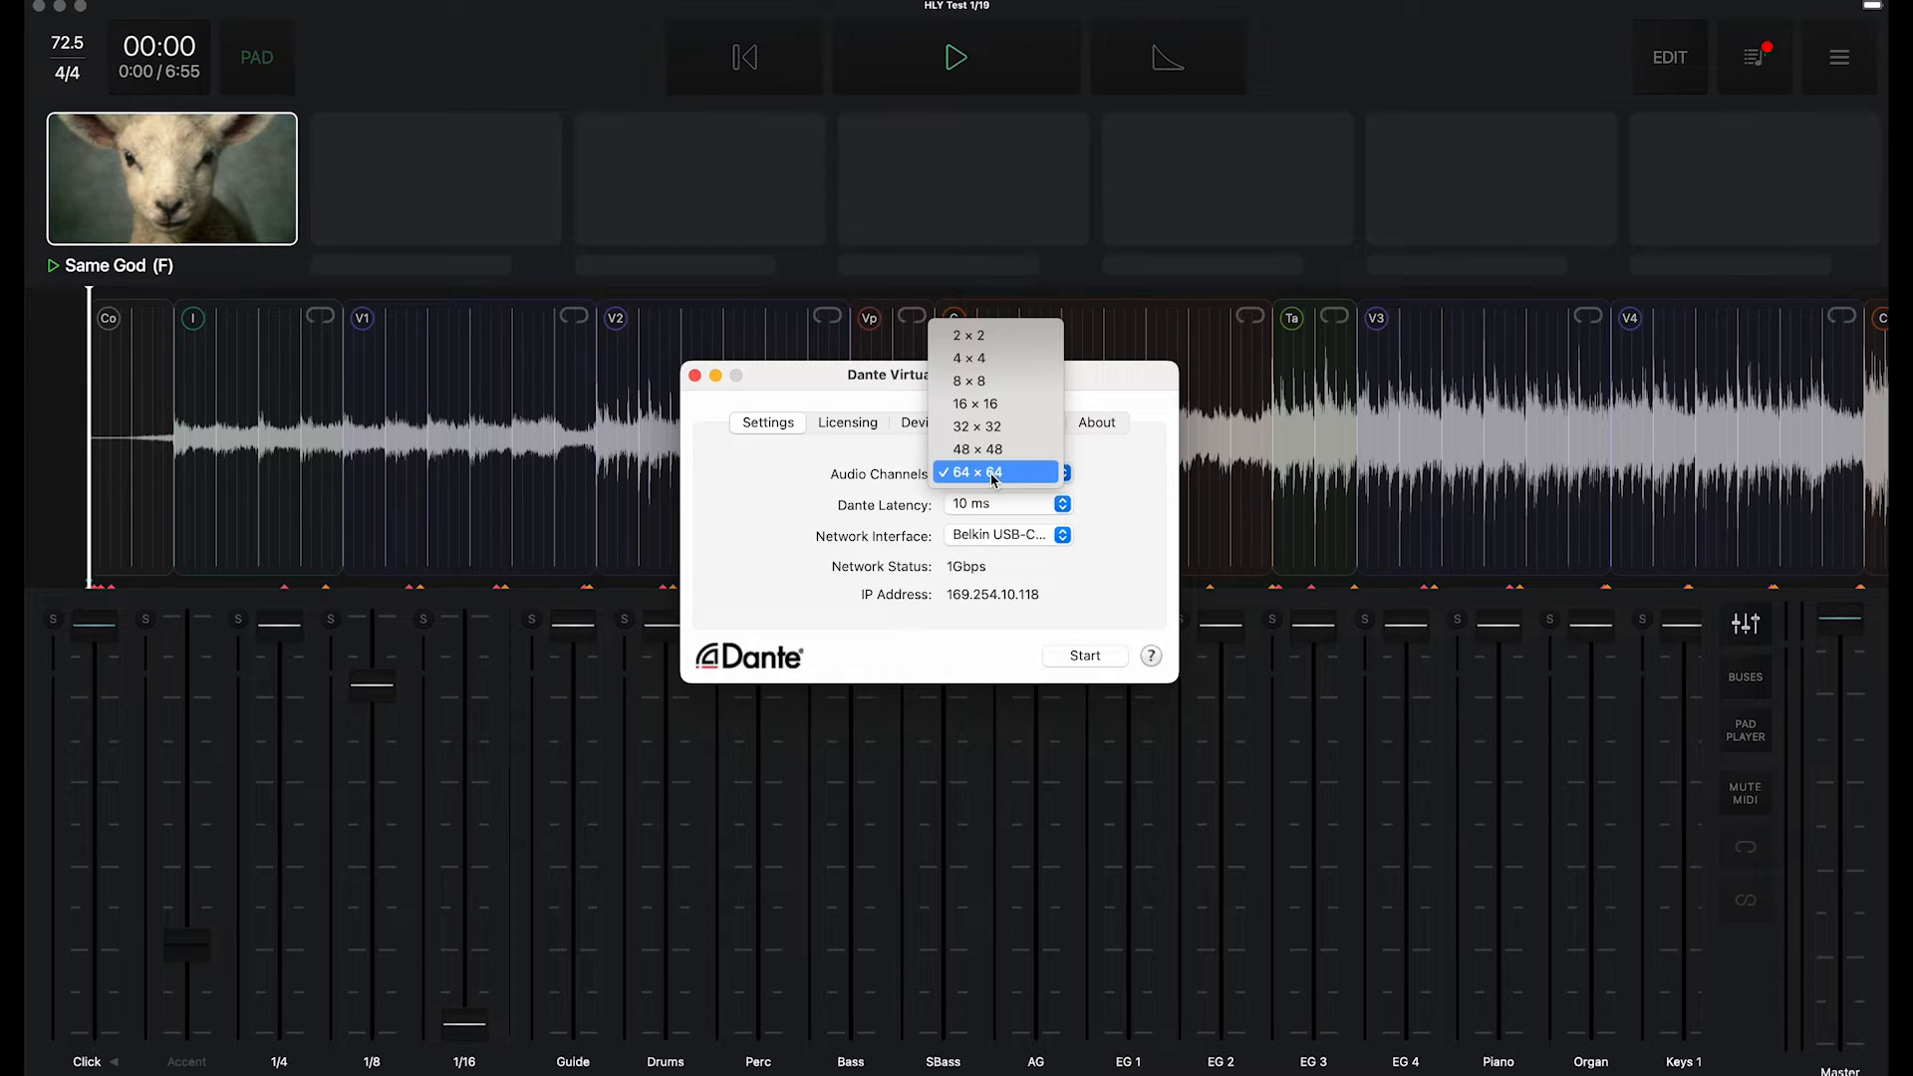
pyautogui.click(846, 422)
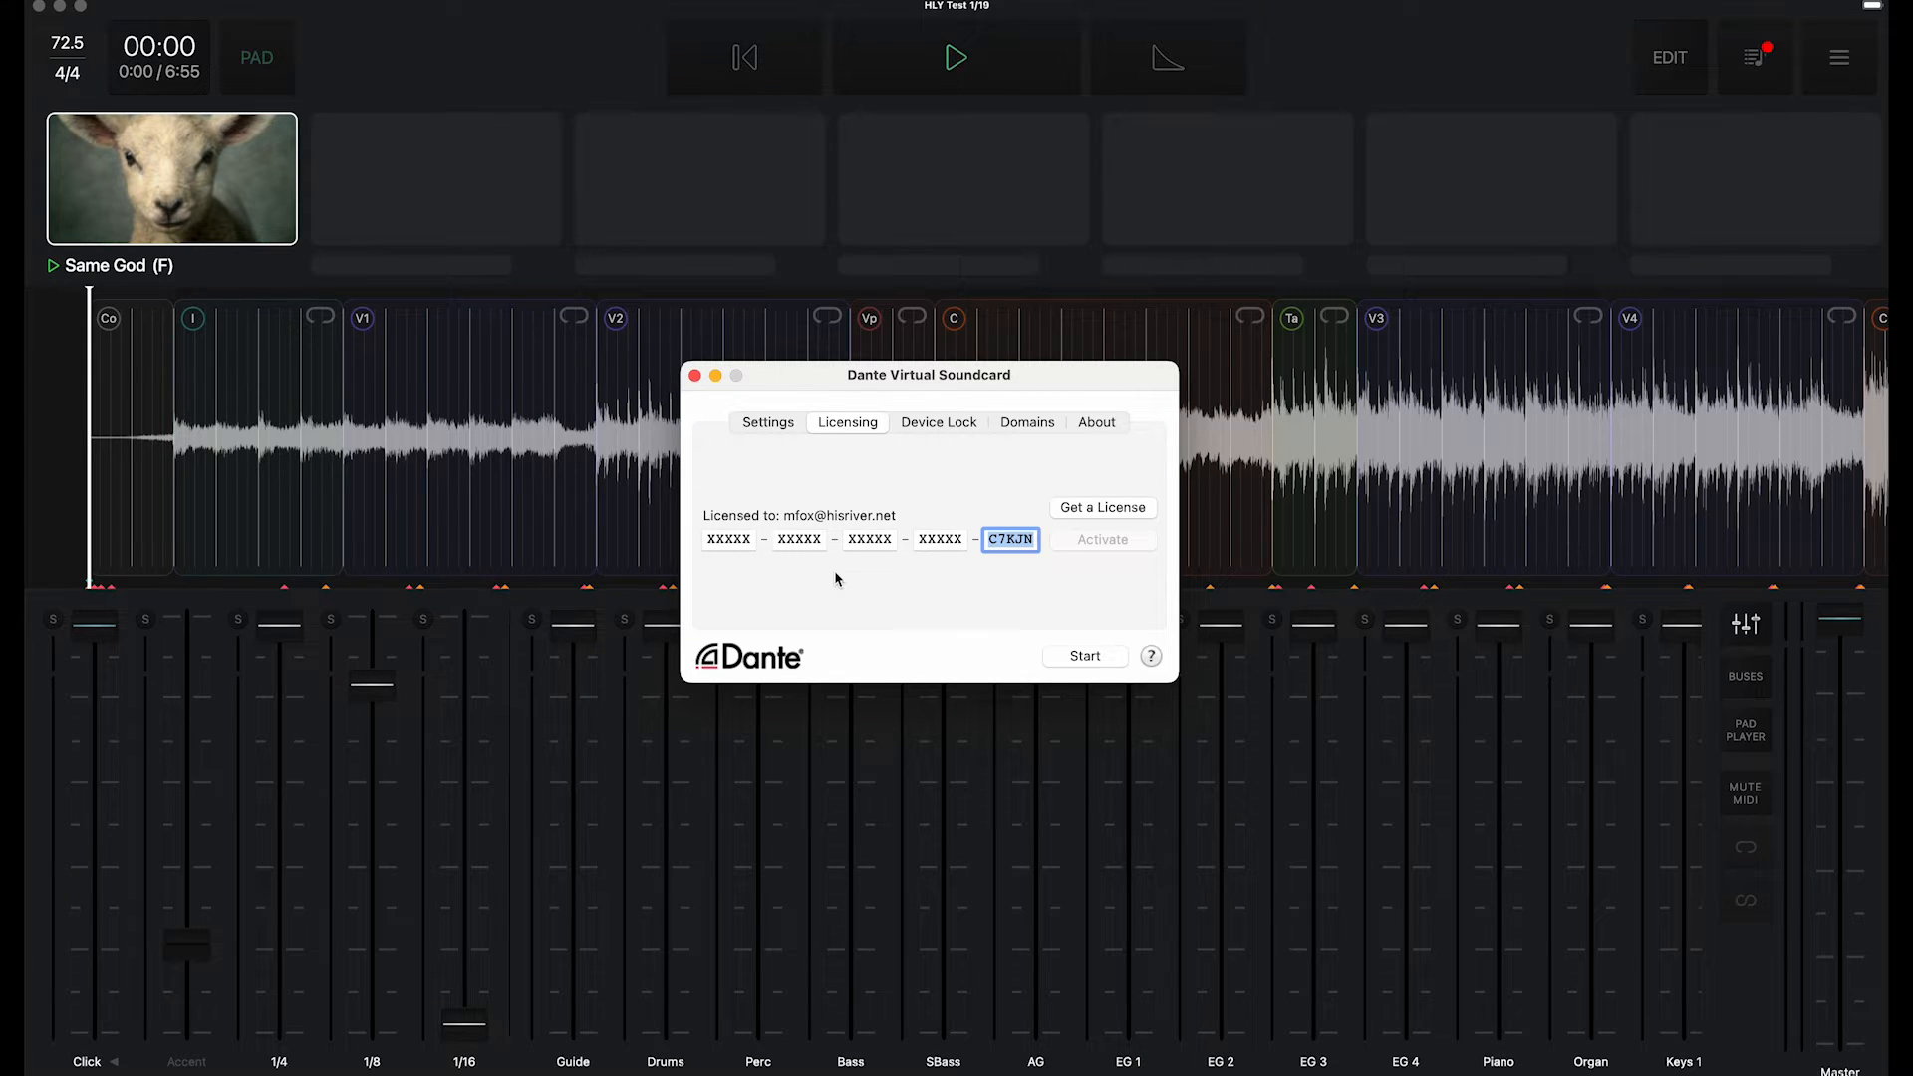
# Step: Check the Domains and About tabs, then return to Settings
pyautogui.click(1026, 423)
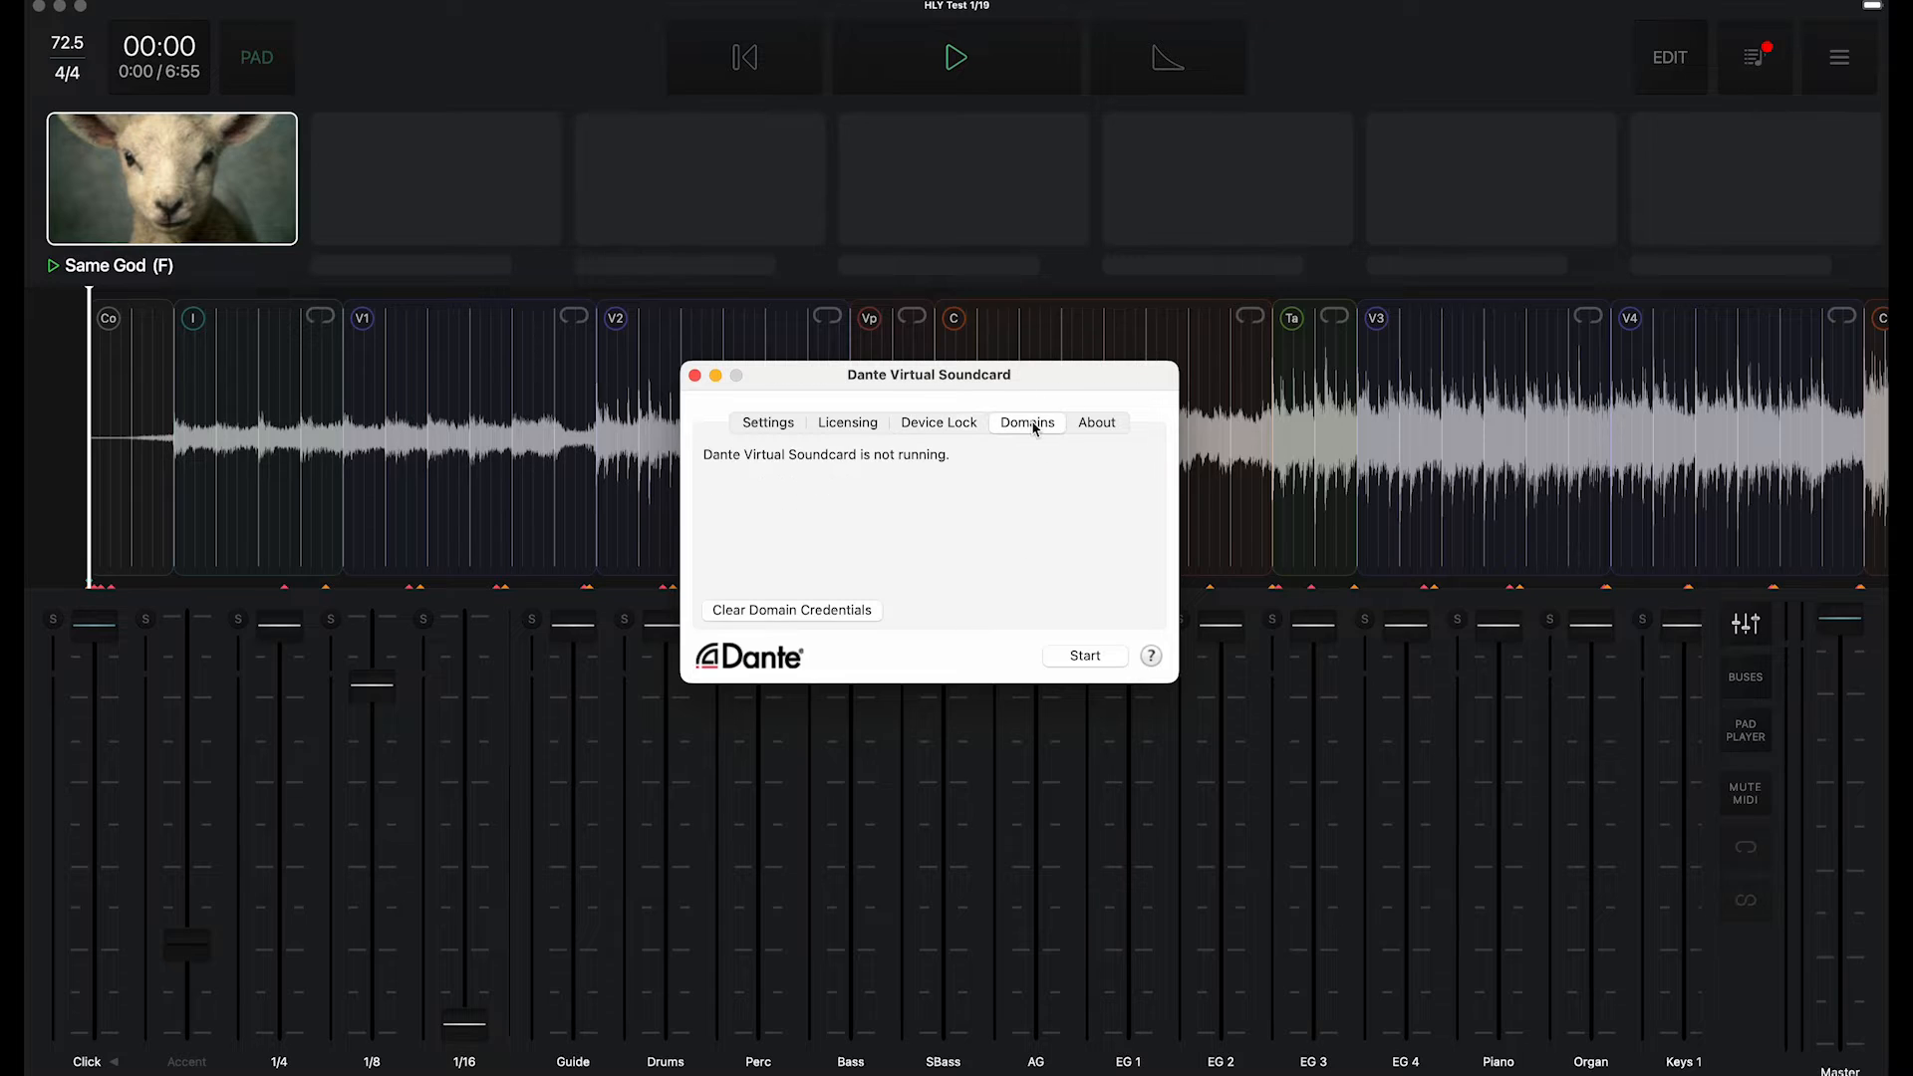
pyautogui.click(1095, 423)
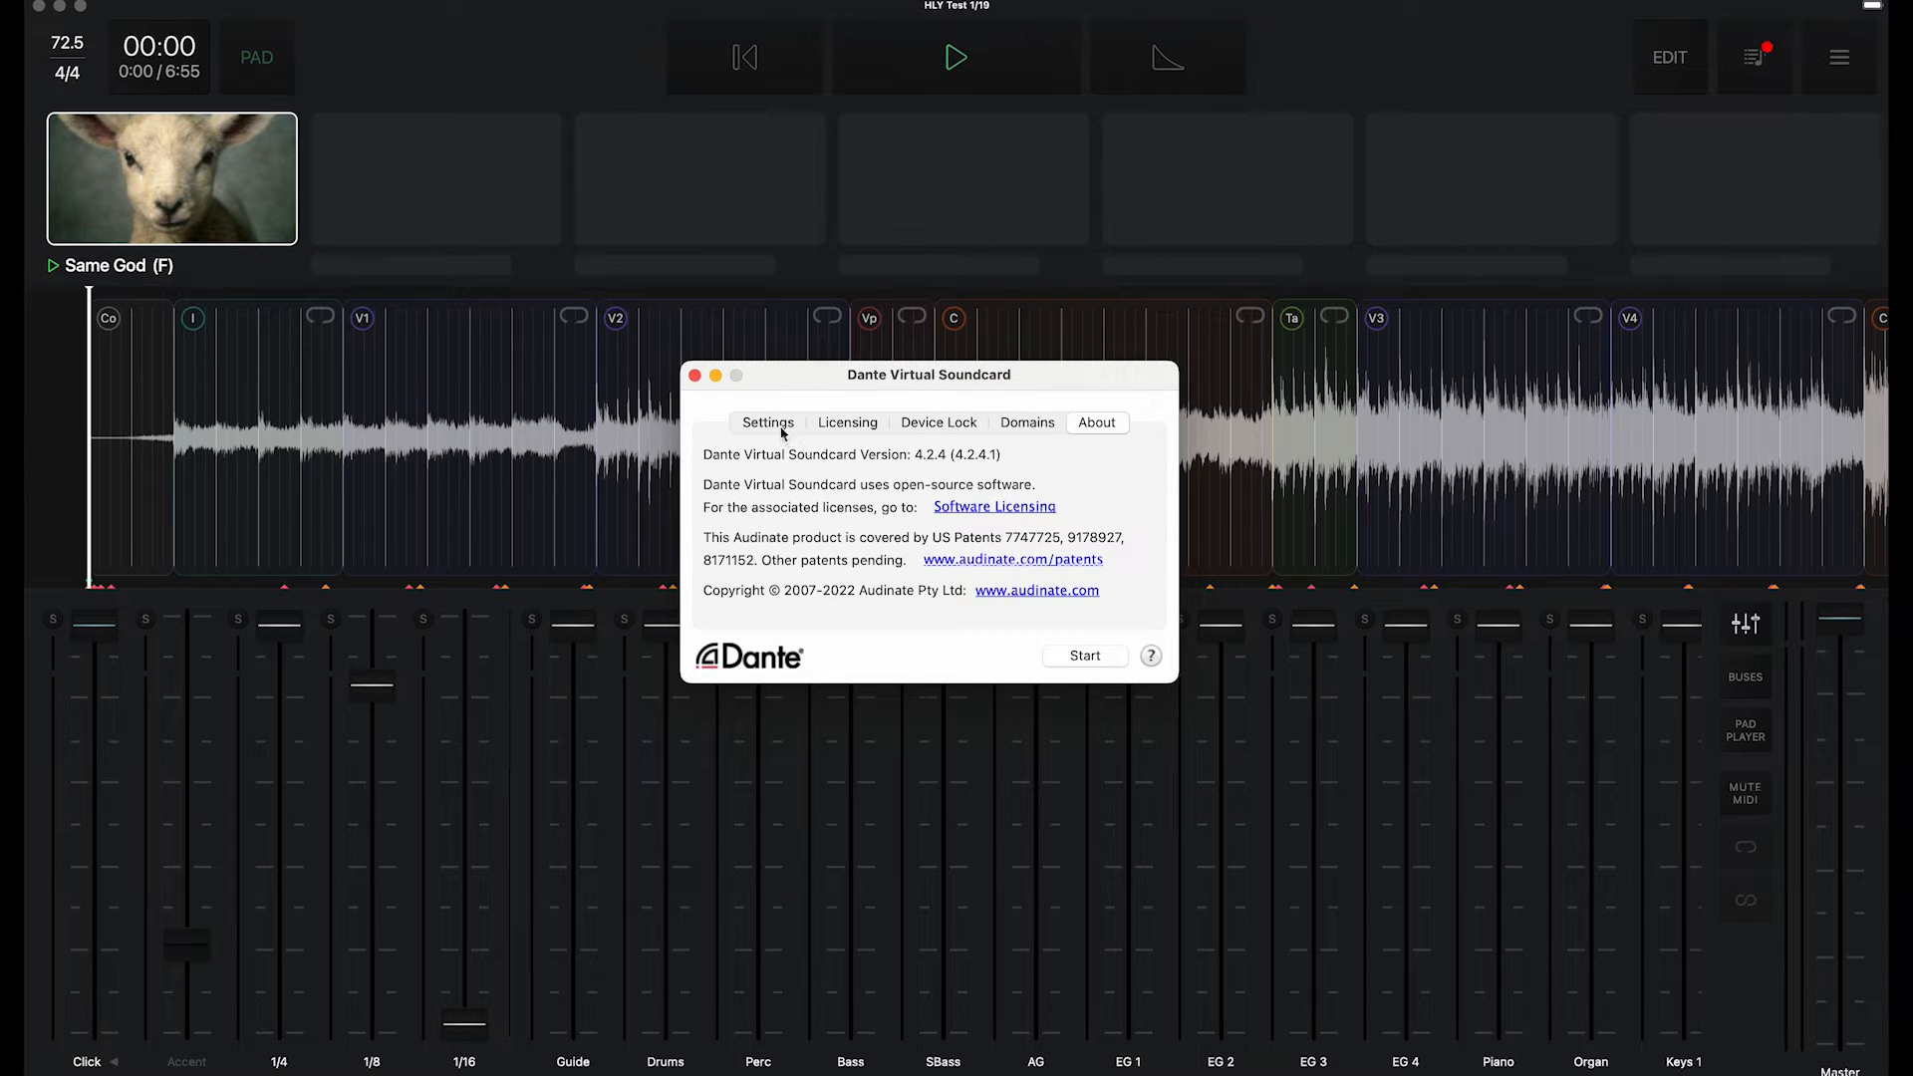
pyautogui.click(767, 422)
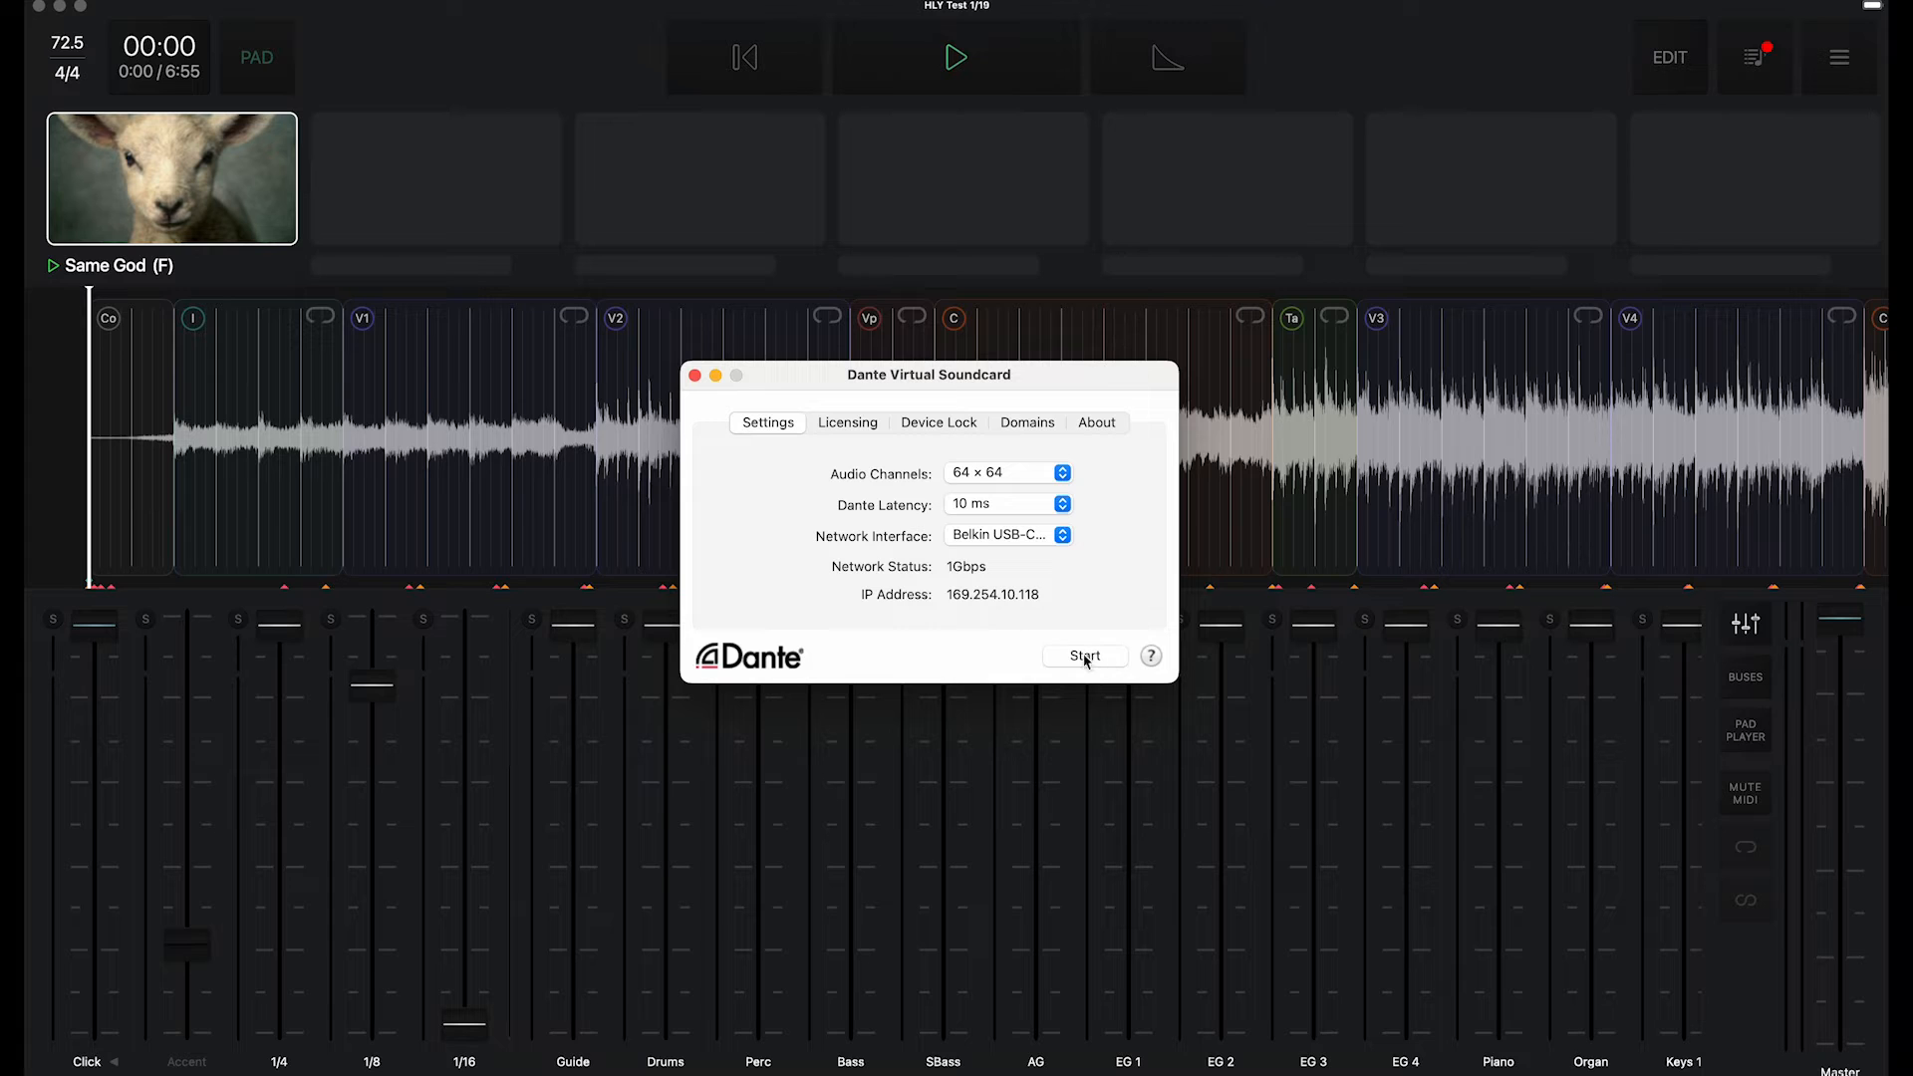
pyautogui.click(1083, 656)
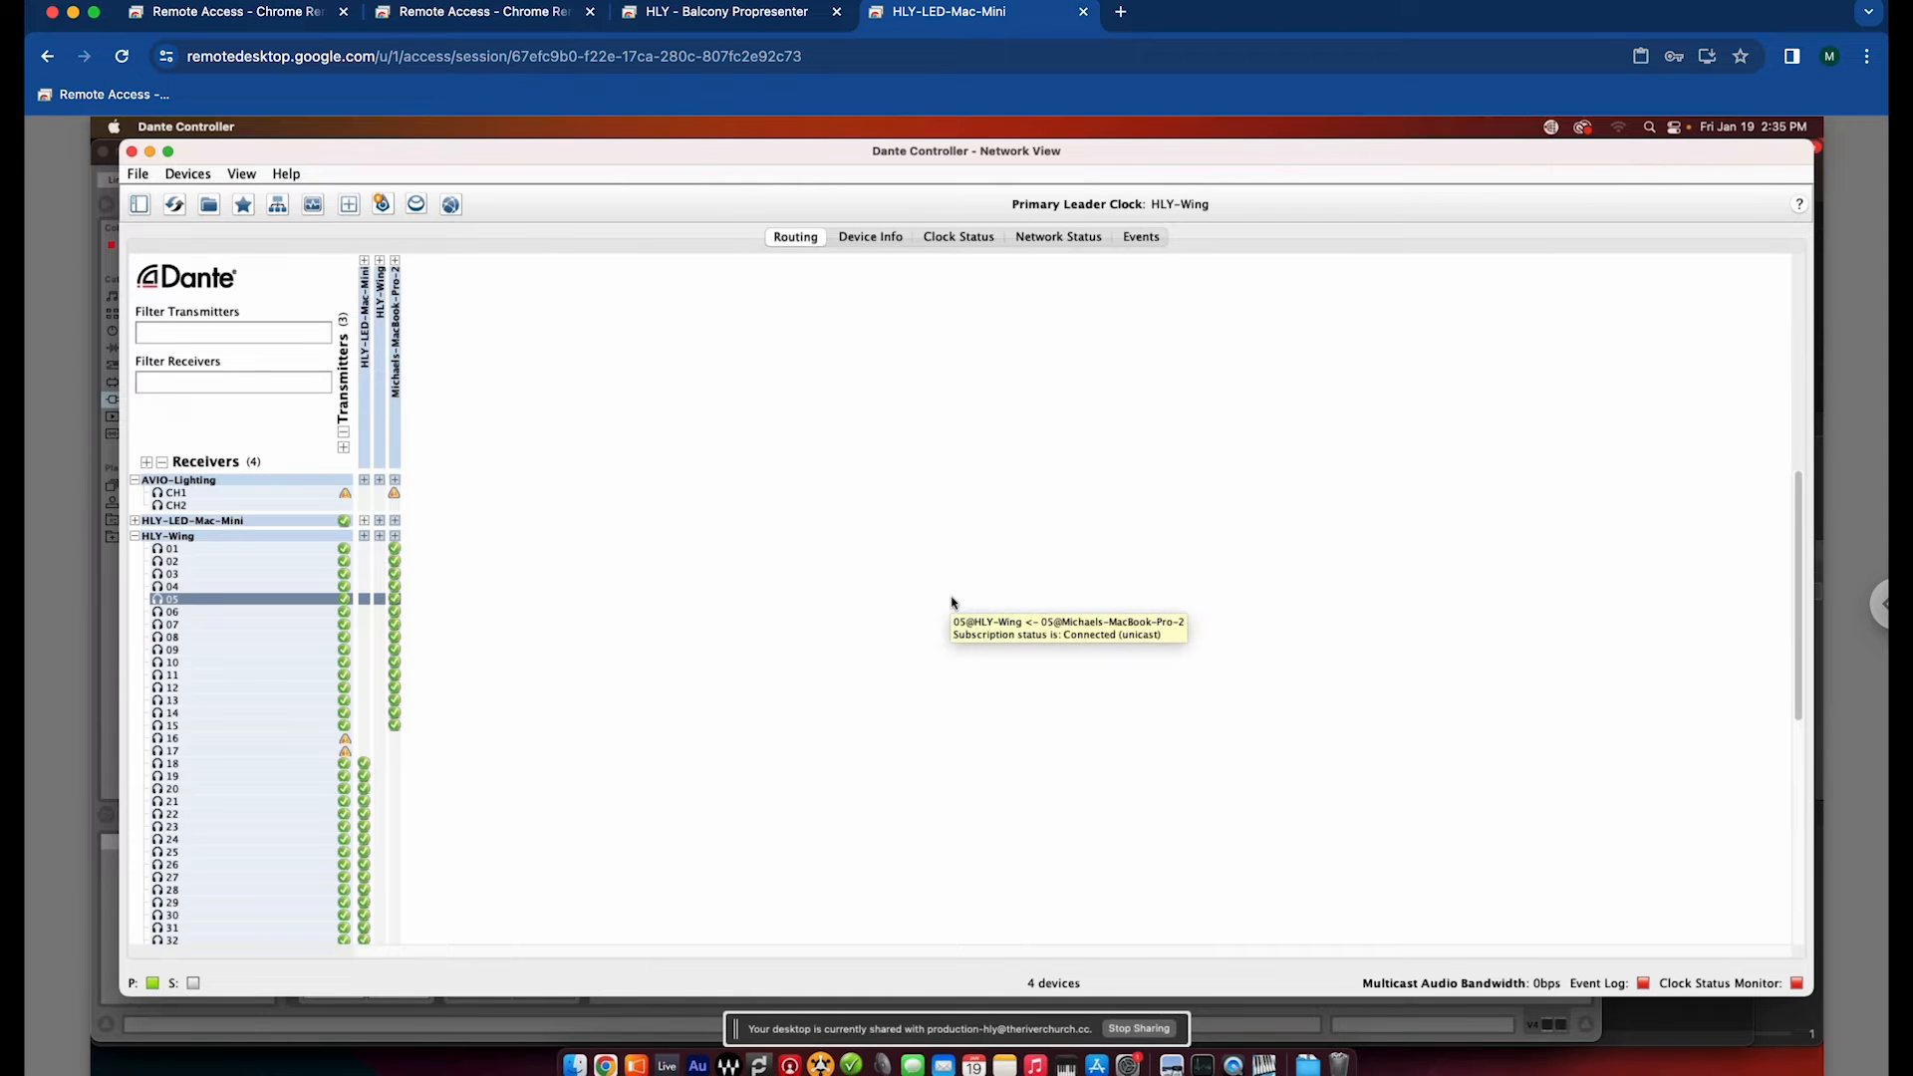
pyautogui.moveTo(765, 570)
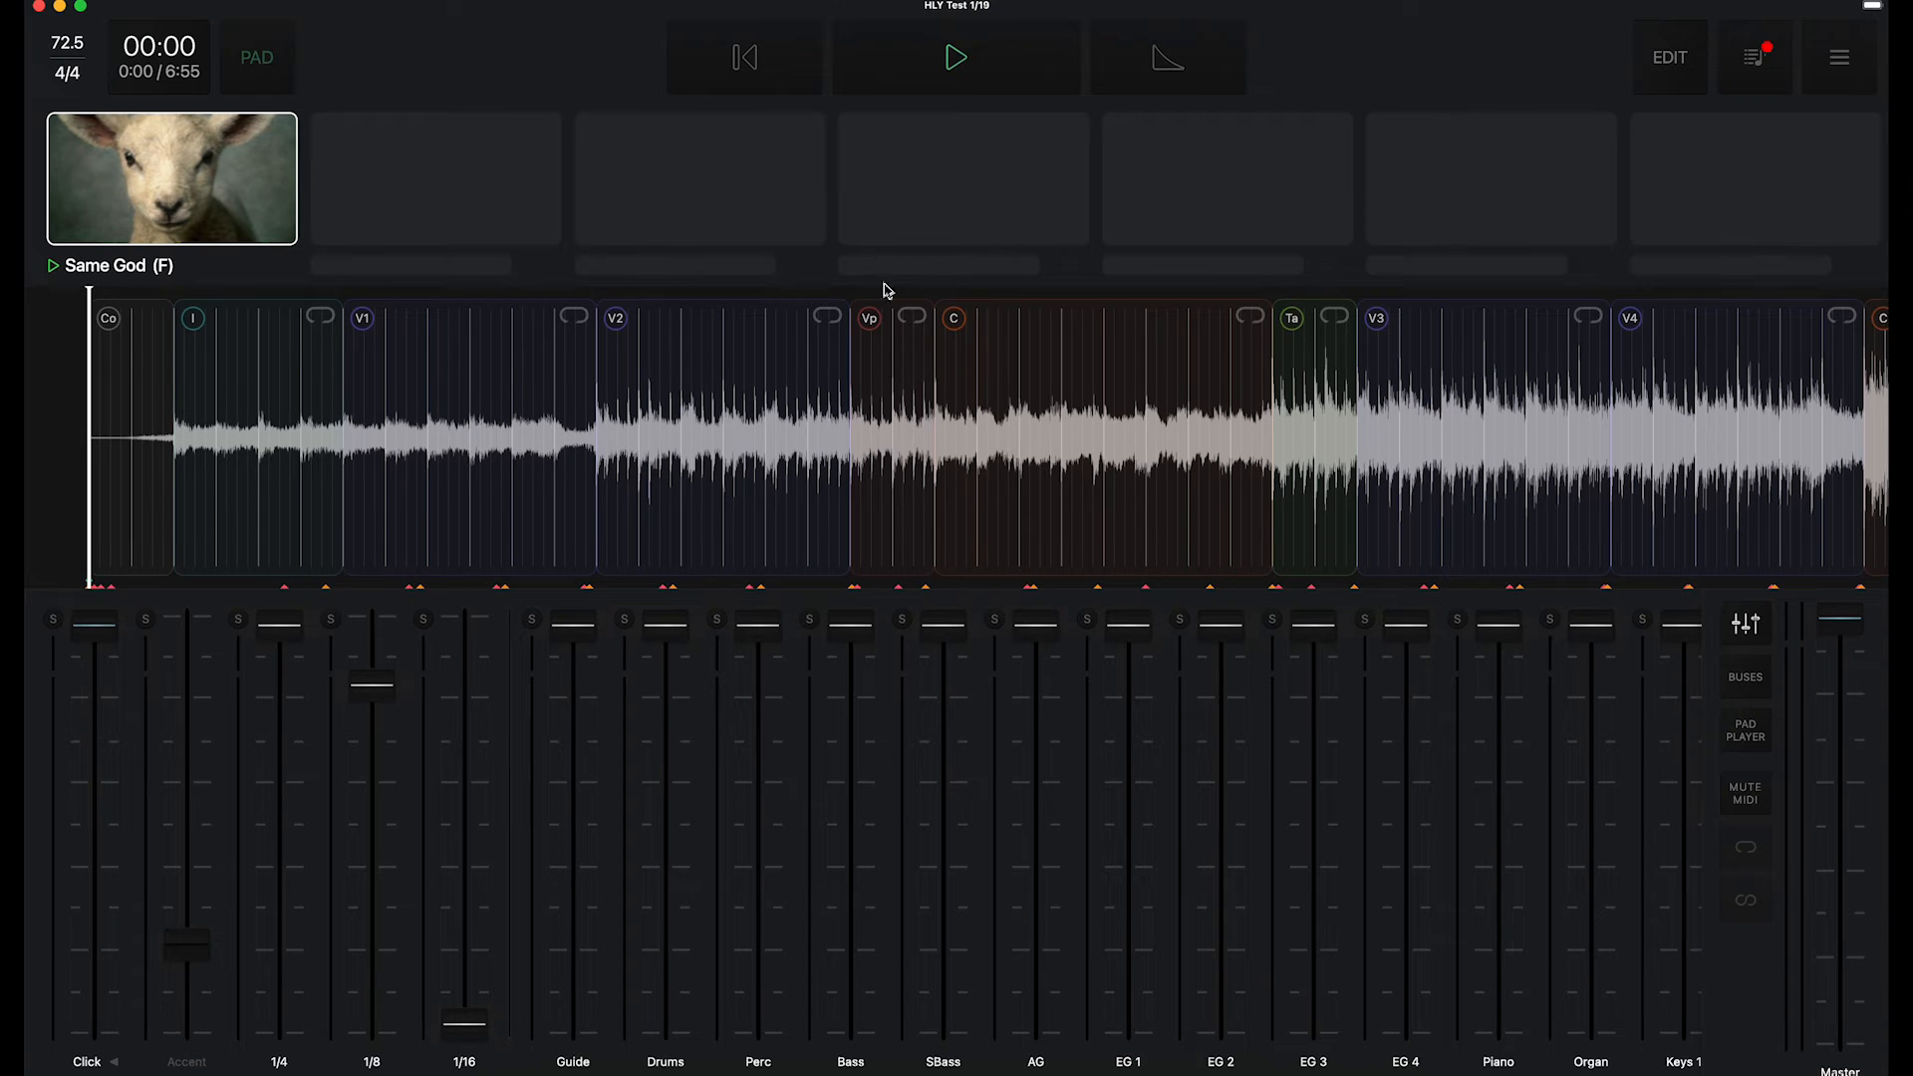
pyautogui.moveTo(1811, 178)
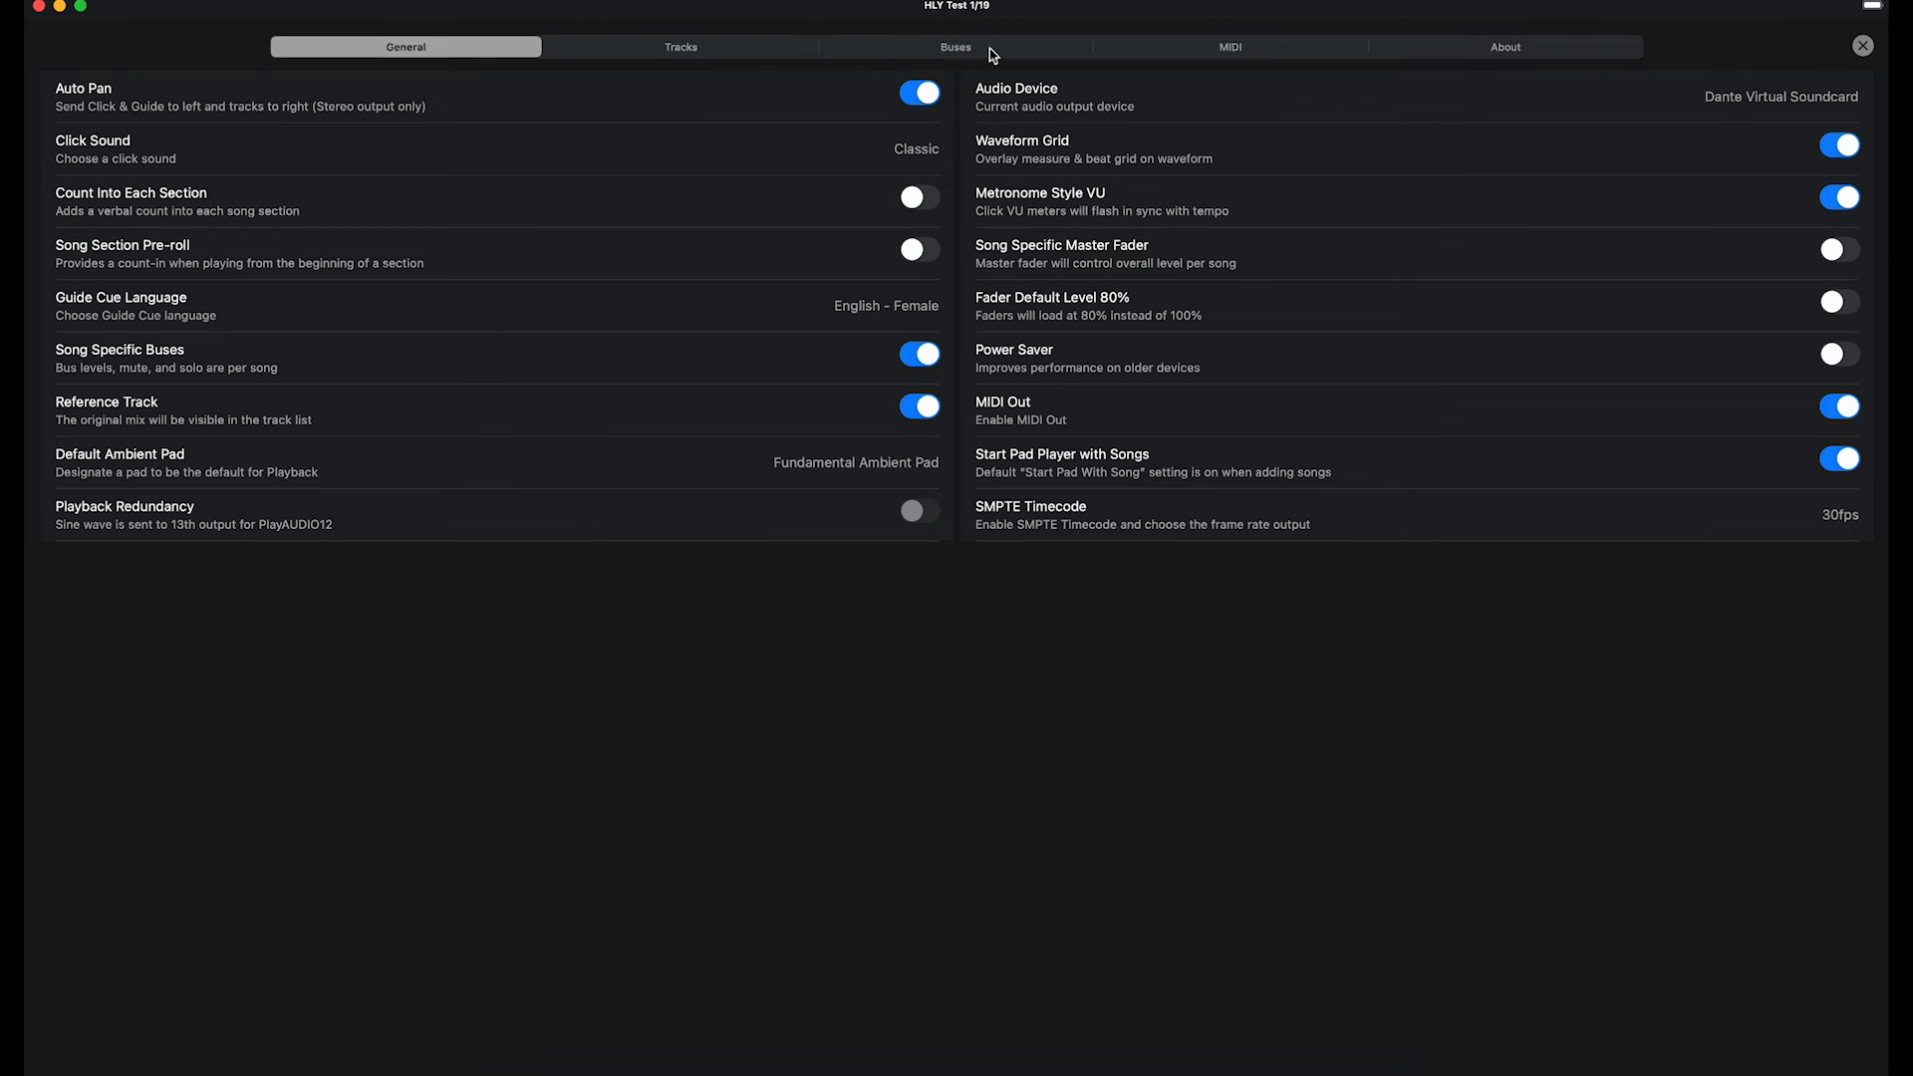
# Step: Open the Click bus Select Output list and scroll through outputs up to 32 and stereo pairs
pyautogui.click(956, 47)
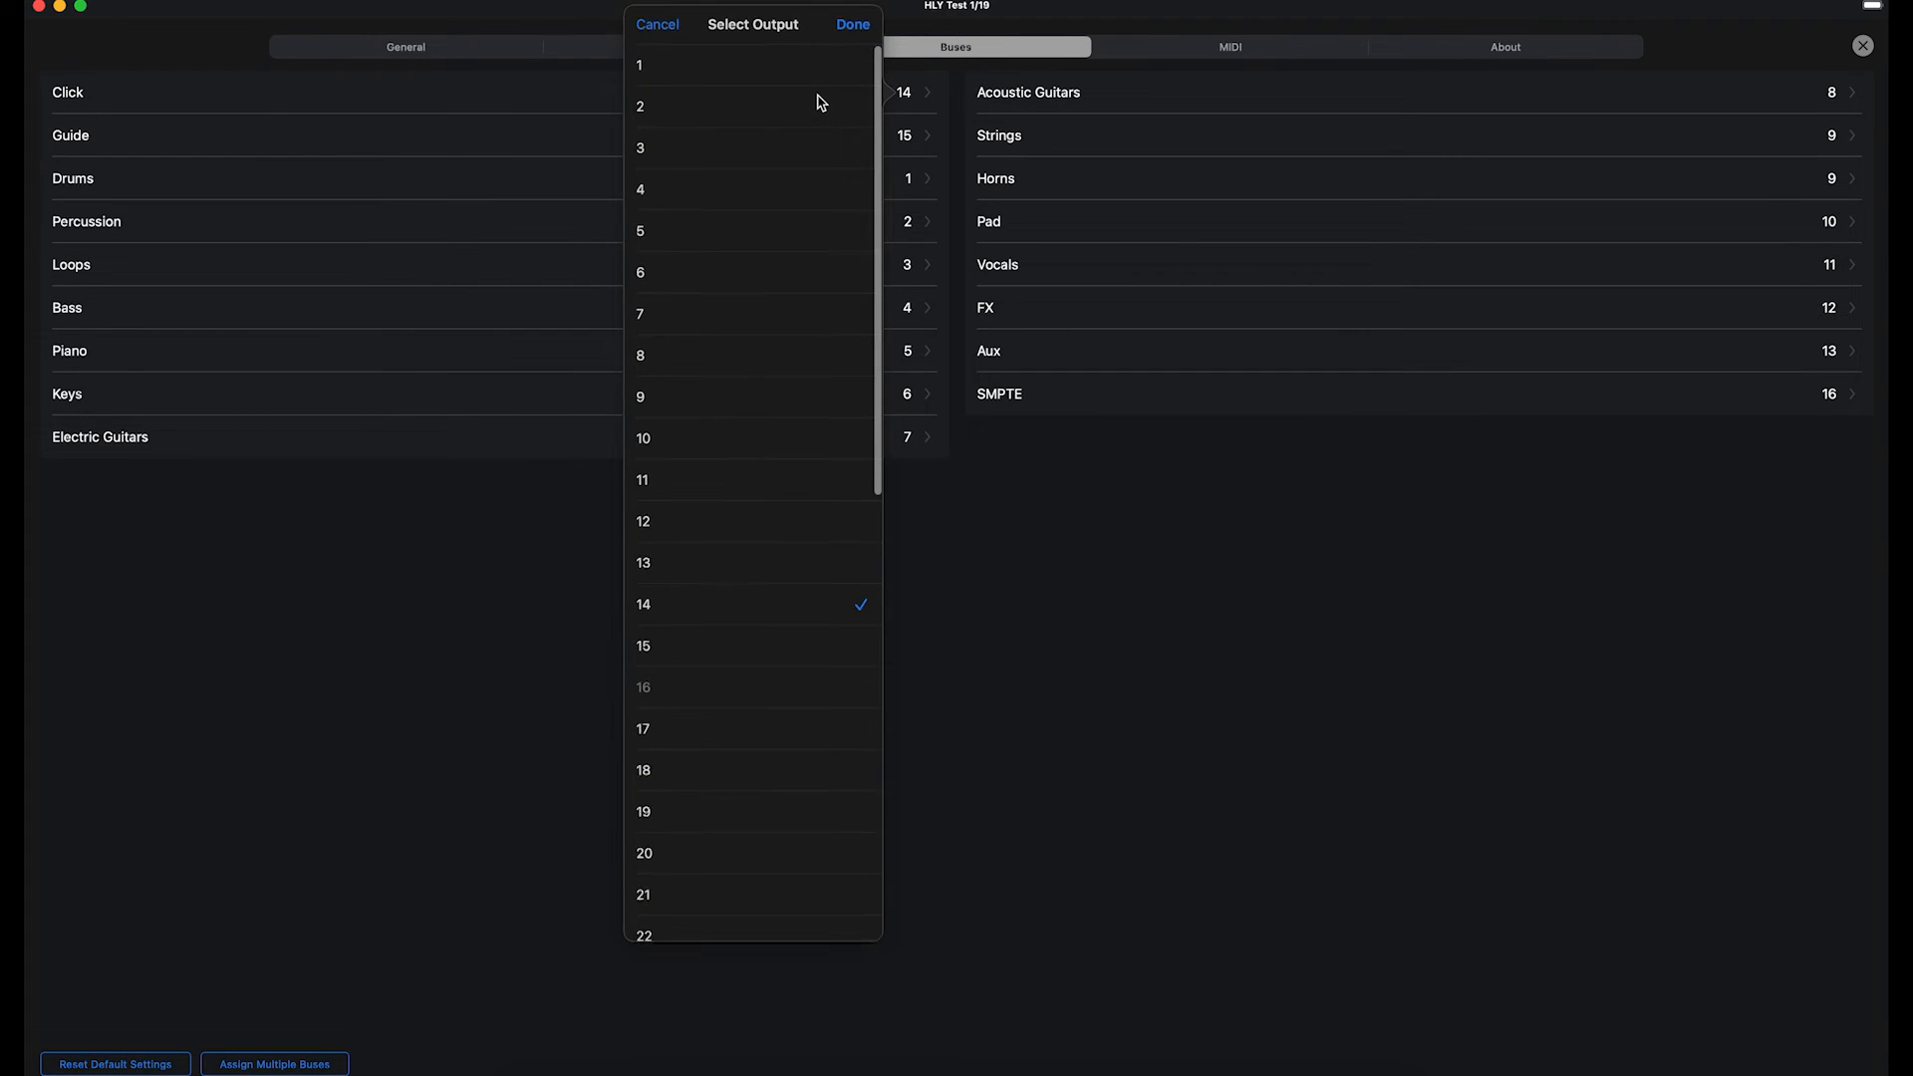
pyautogui.scroll(-3)
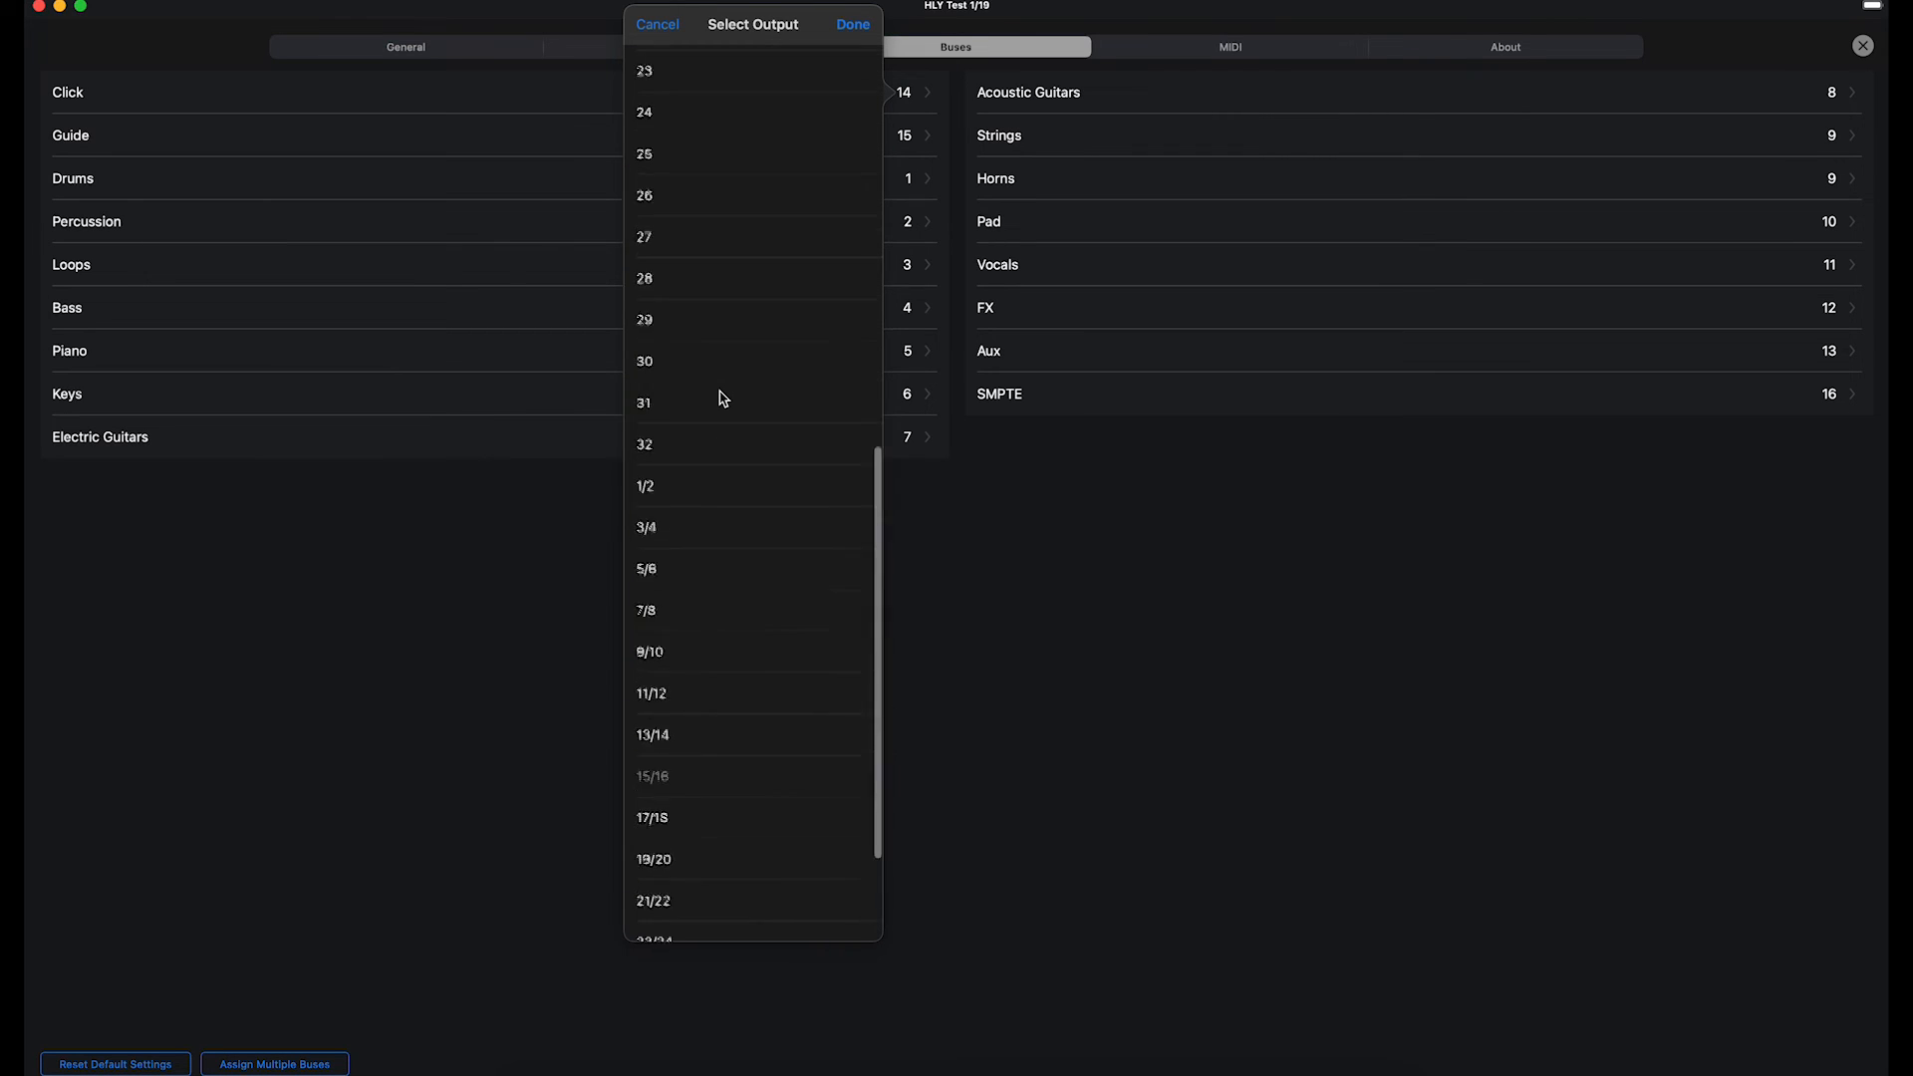
pyautogui.scroll(3)
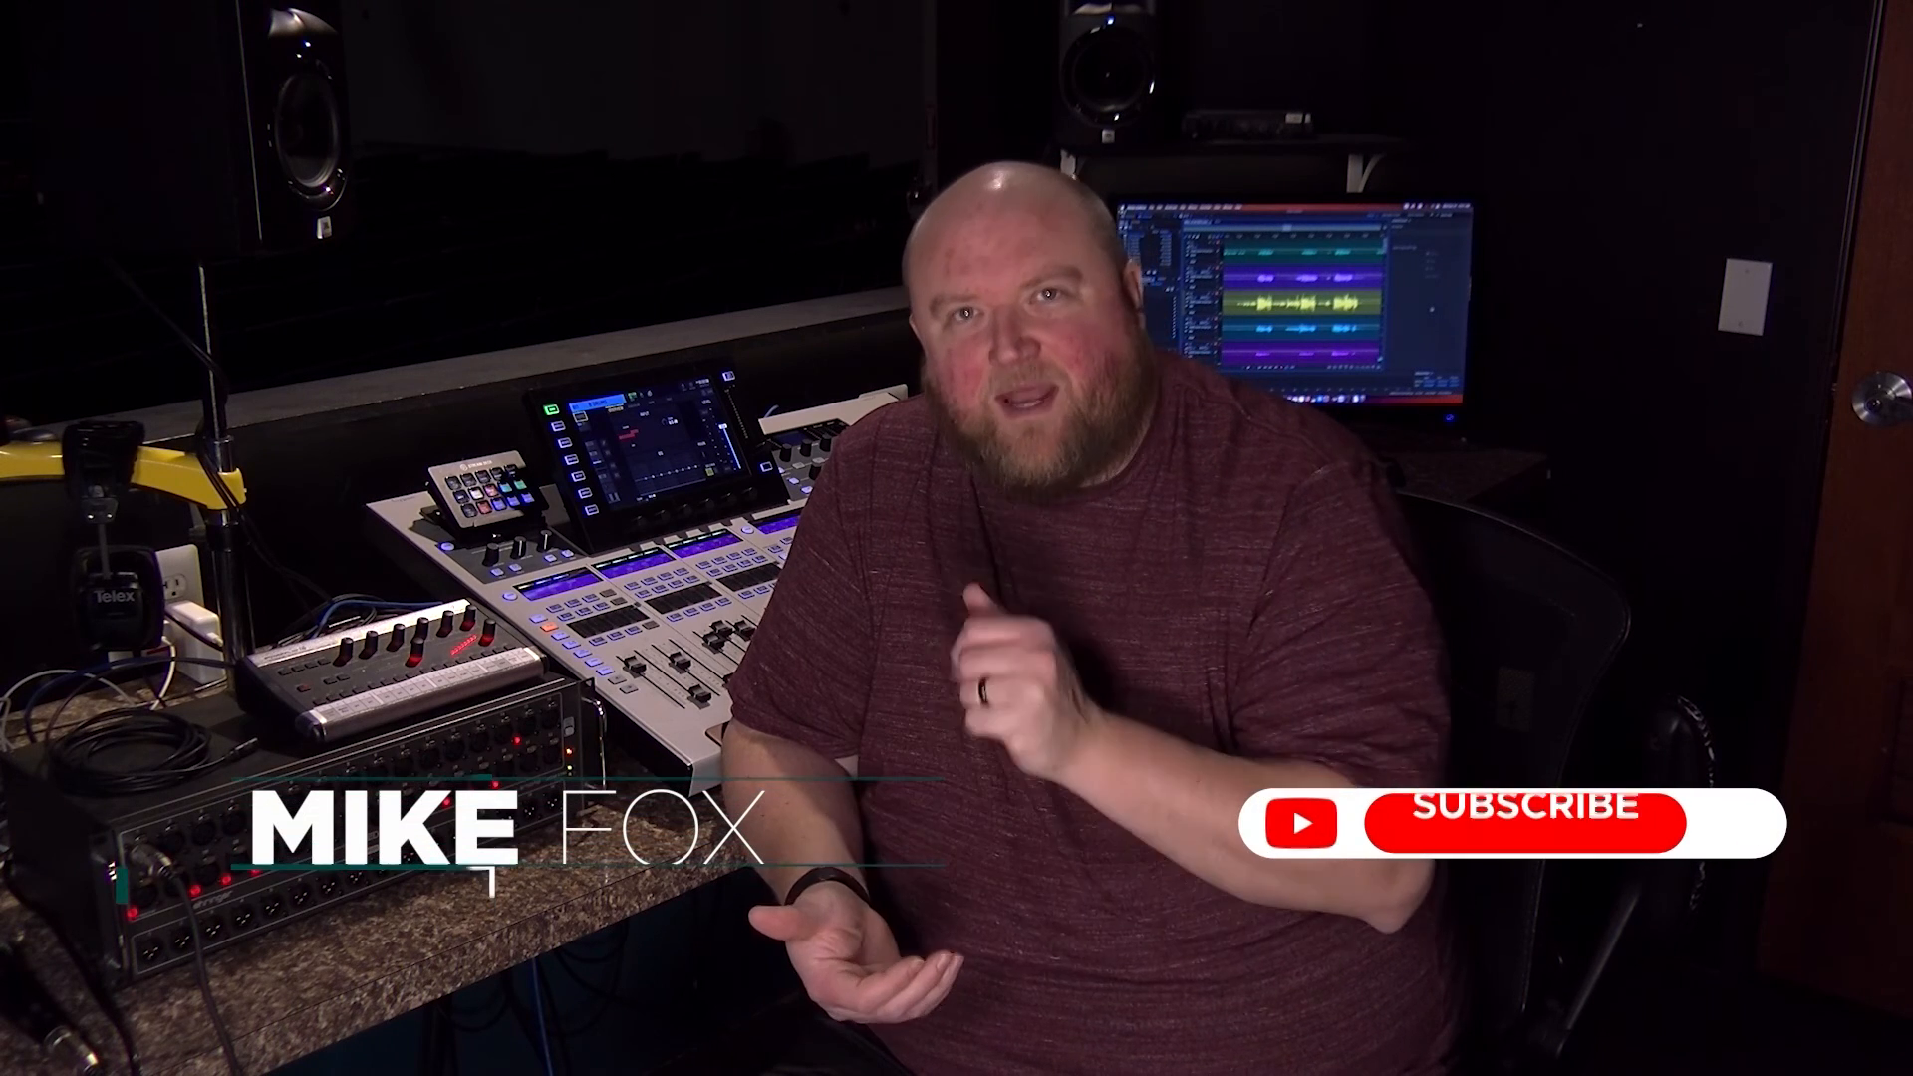
pyautogui.click(1521, 824)
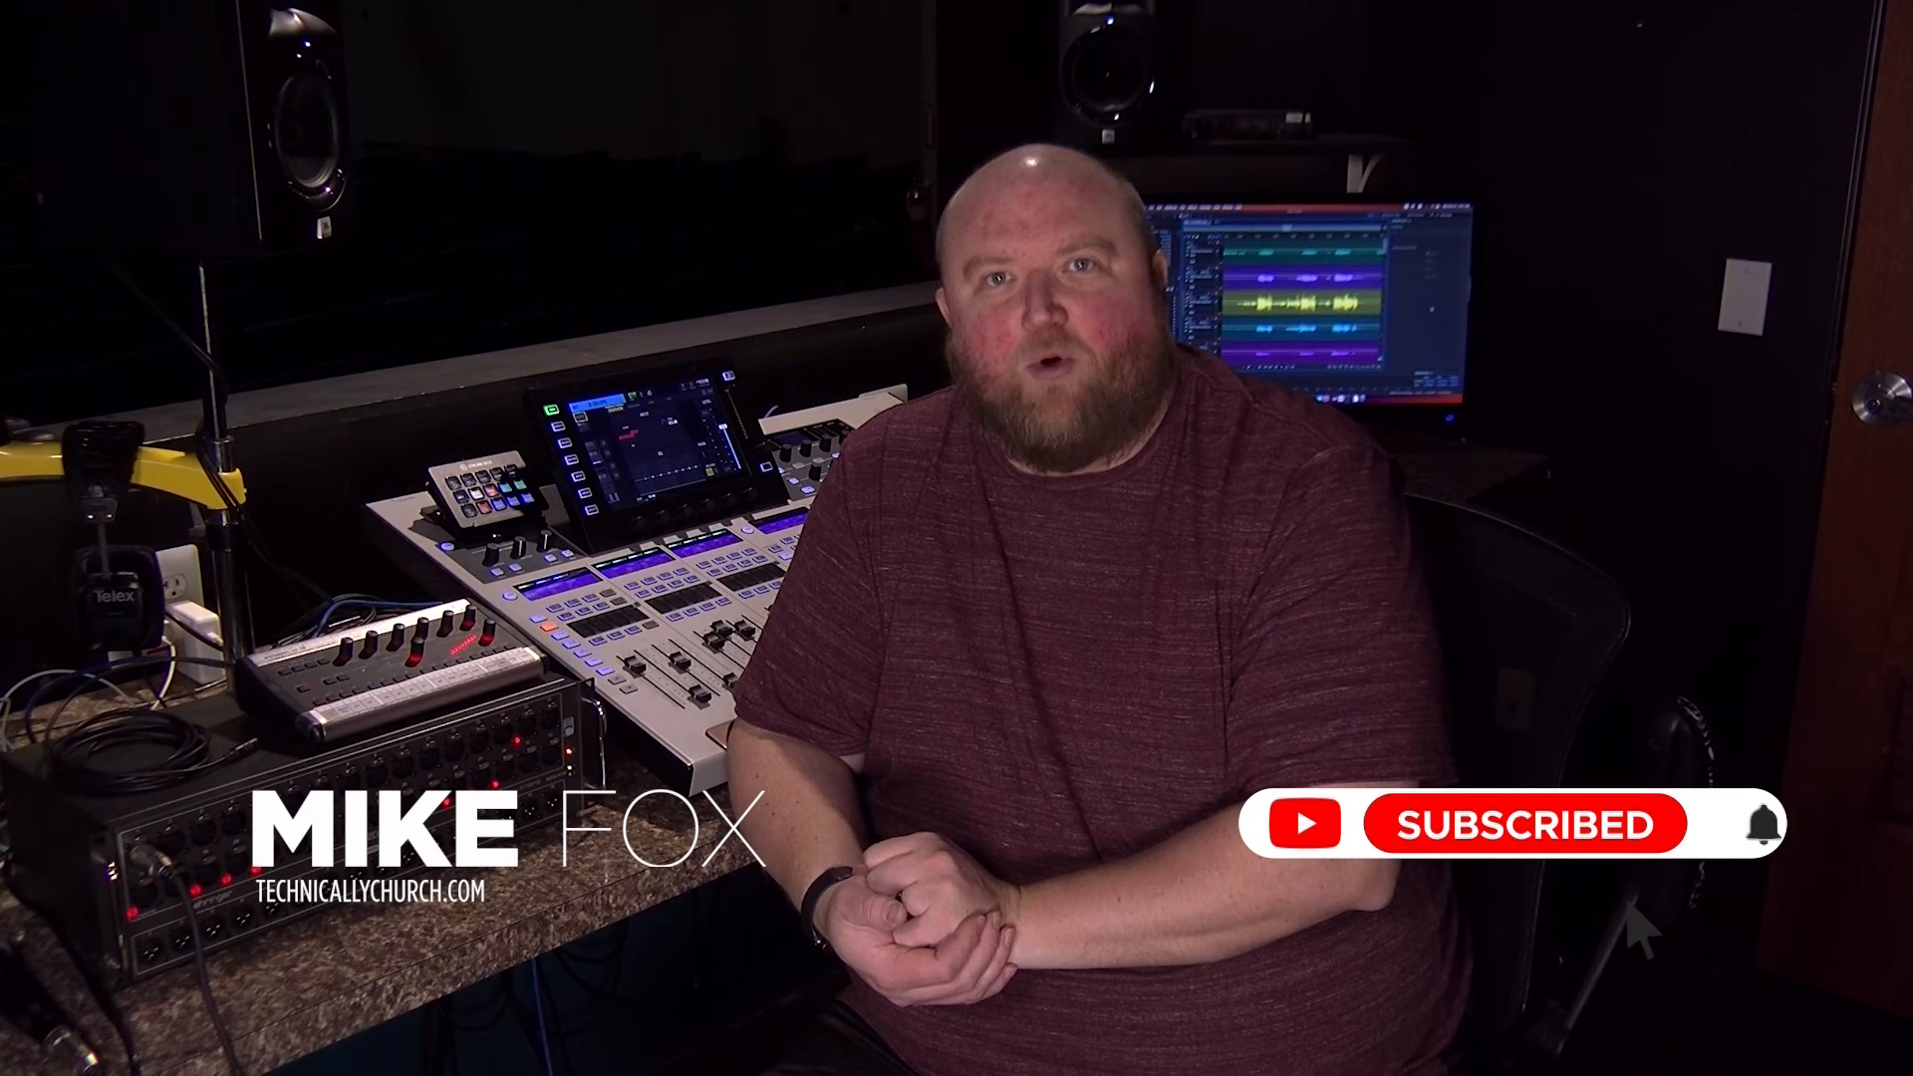